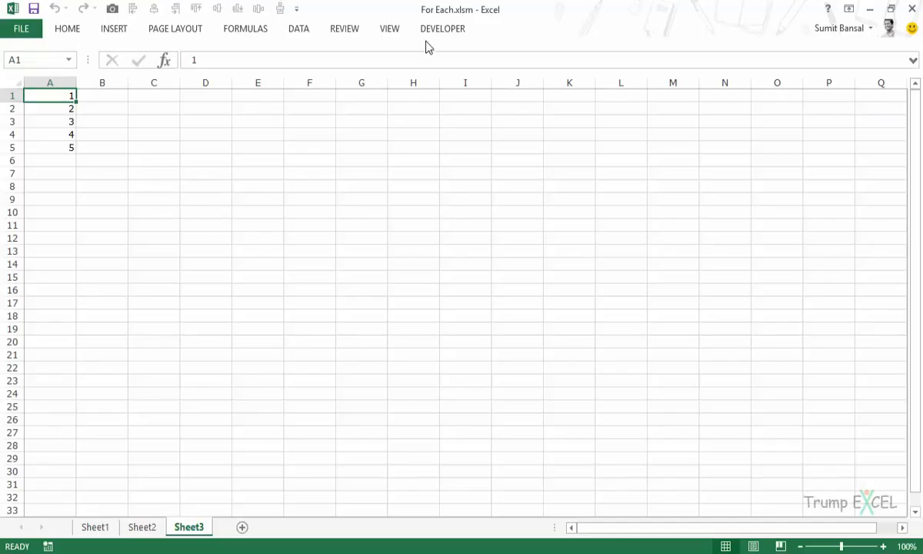
mouse_move(54, 96)
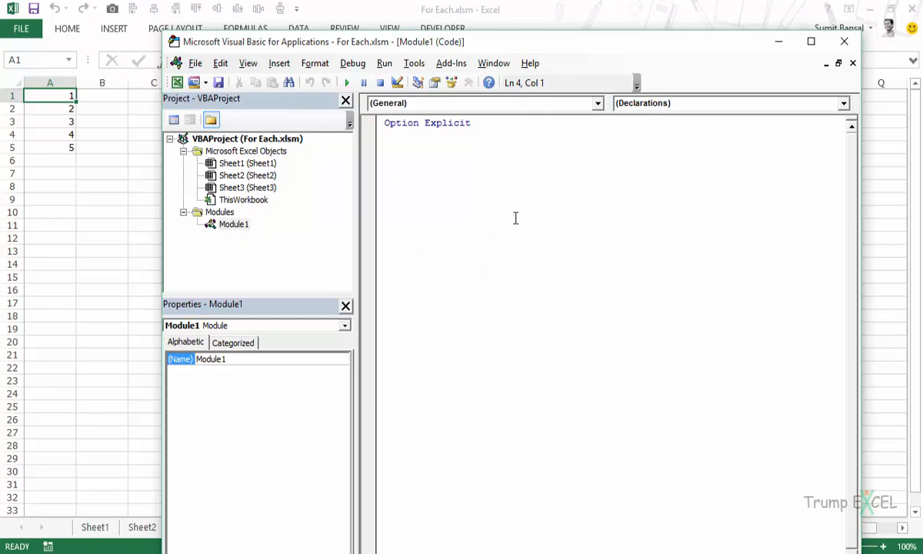
mouse_move(422, 188)
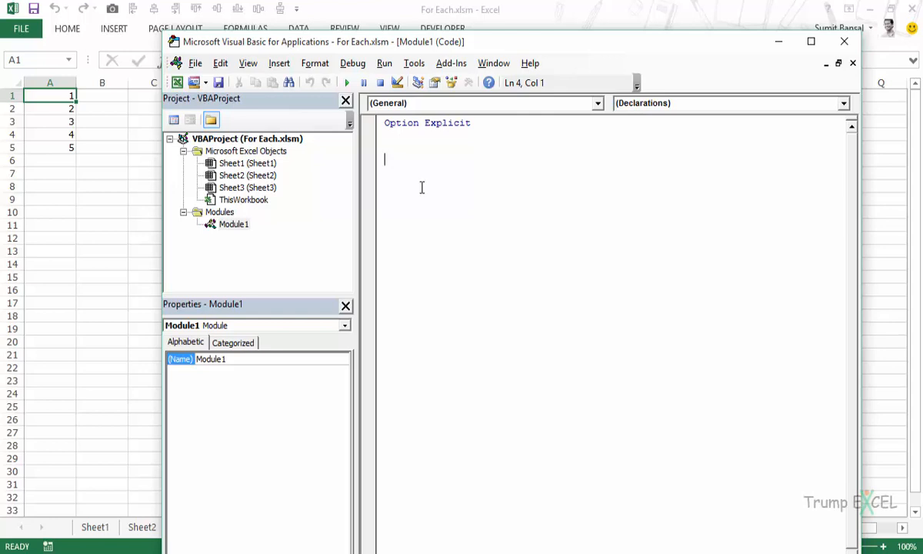
mouse_move(465, 213)
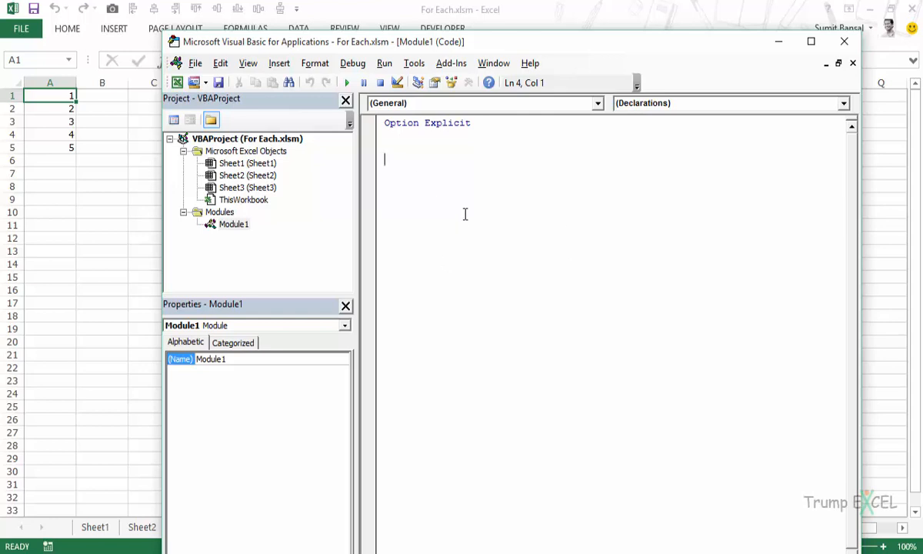
Start the ForEachLoop procedure in Module1 and declare Cell As Range.
text(Sub ForEachLoop()
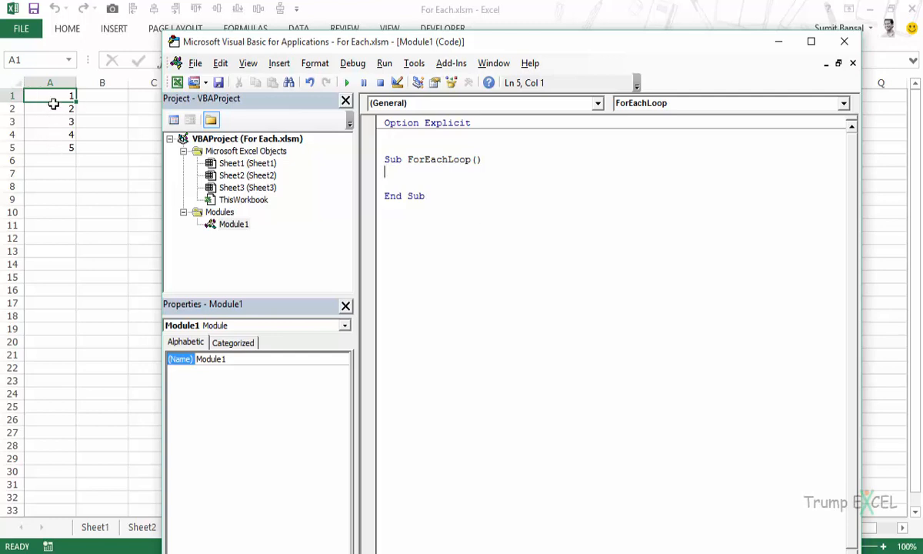
mouse_move(448, 278)
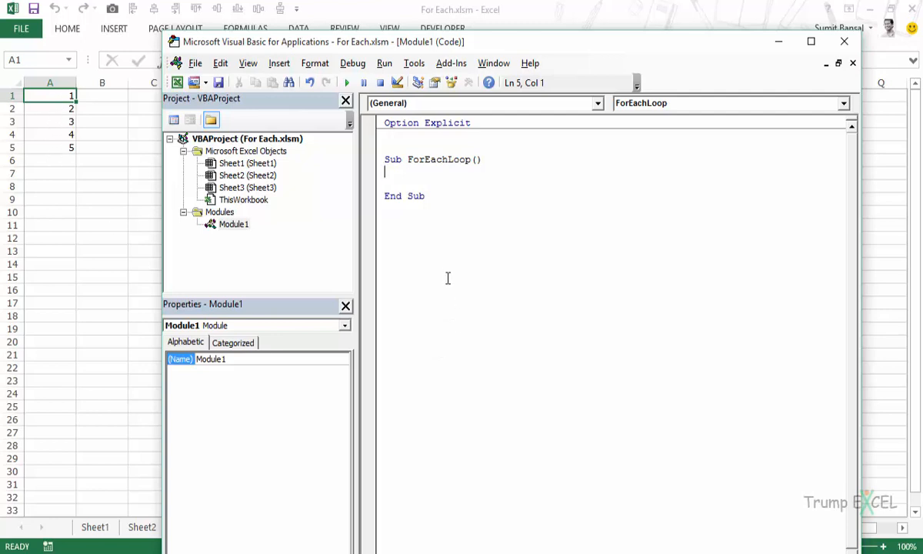
text(Dim Ce)
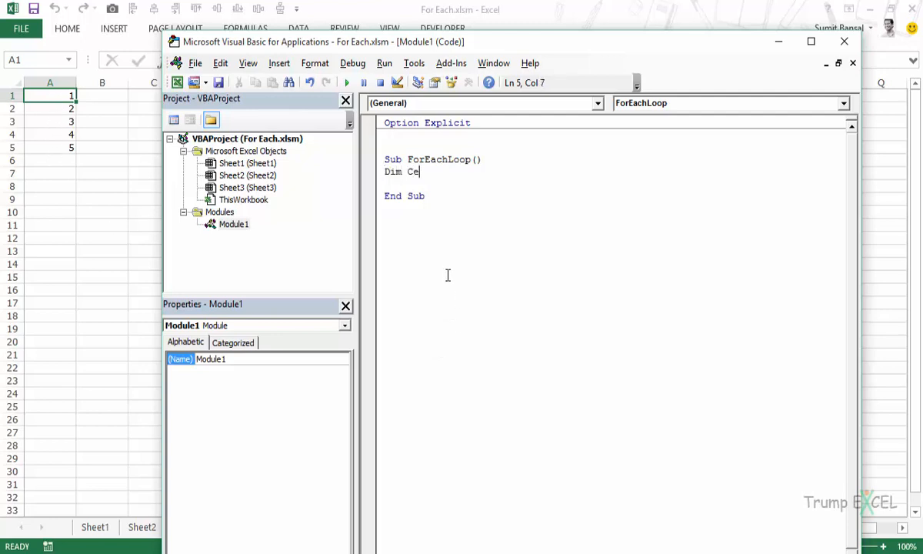
text(ll)
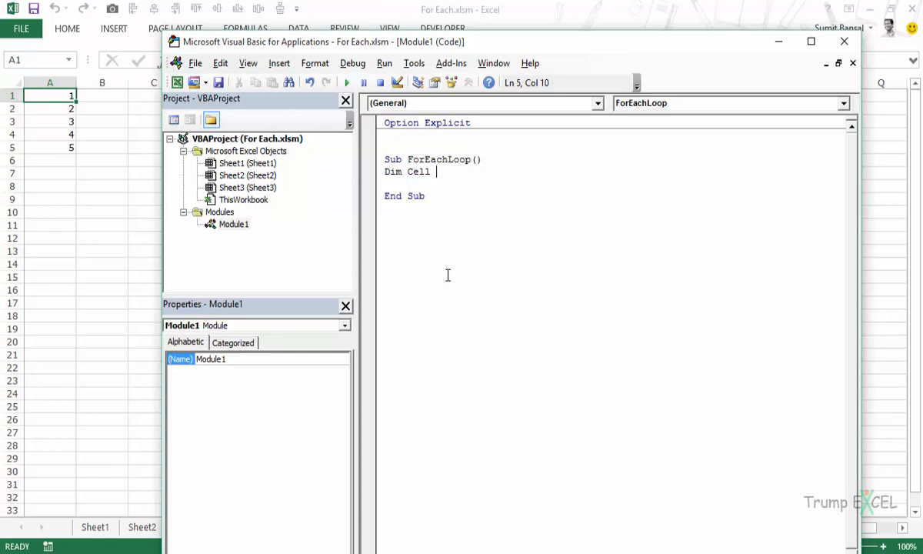
text(as Range)
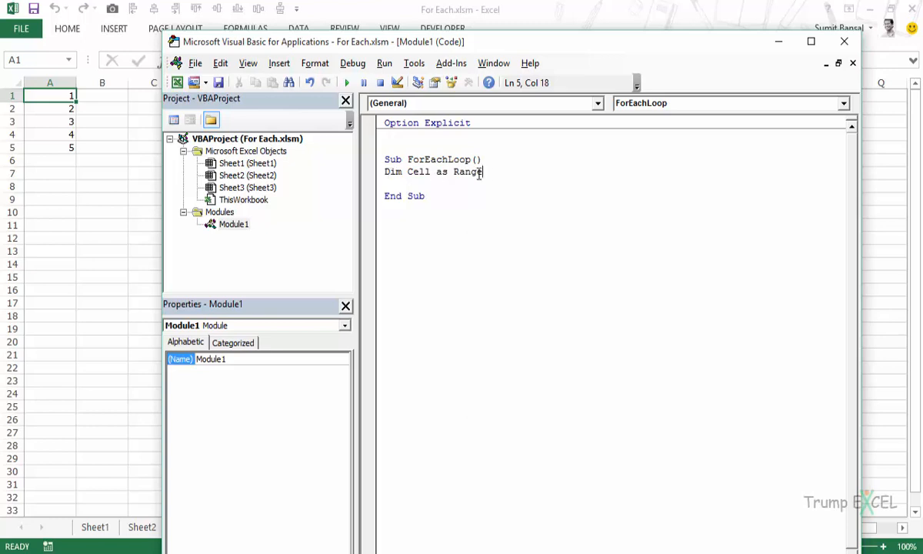
mouse_move(507, 168)
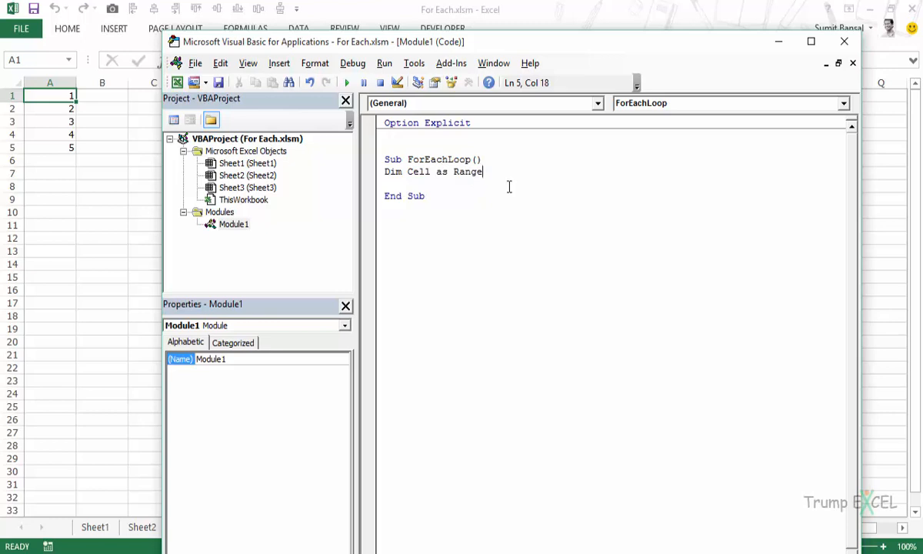
Write For Each Cell In Range("A1:A5") and close the loop with Next Cell.
text(For)
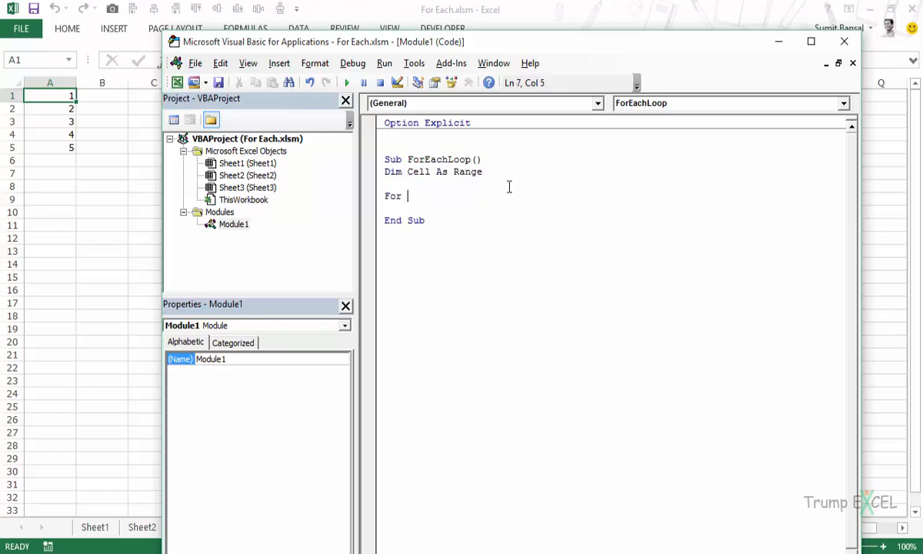
text(Eacj)
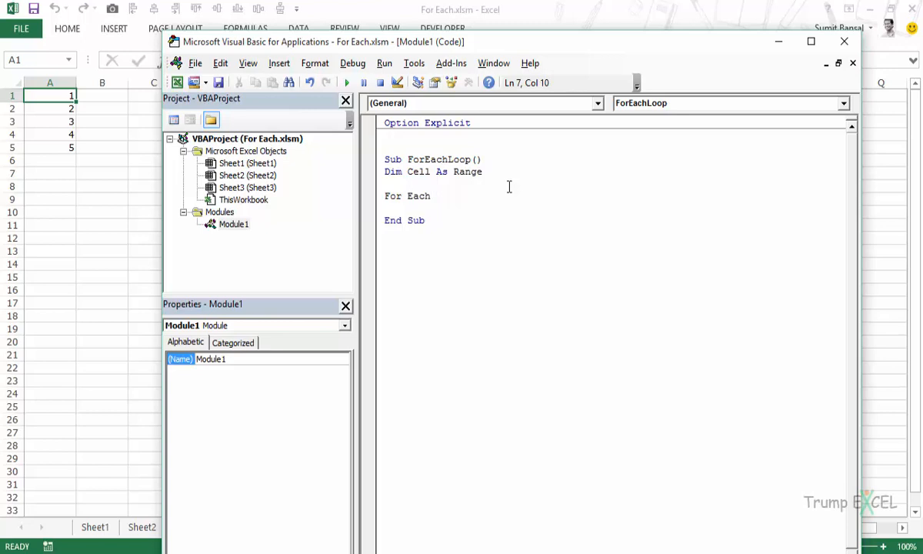
text(Cell)
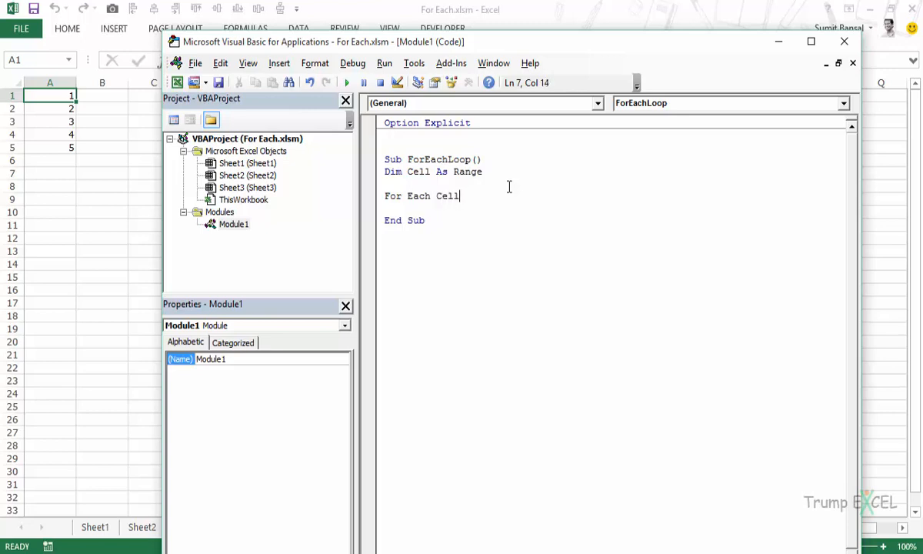
text(in)
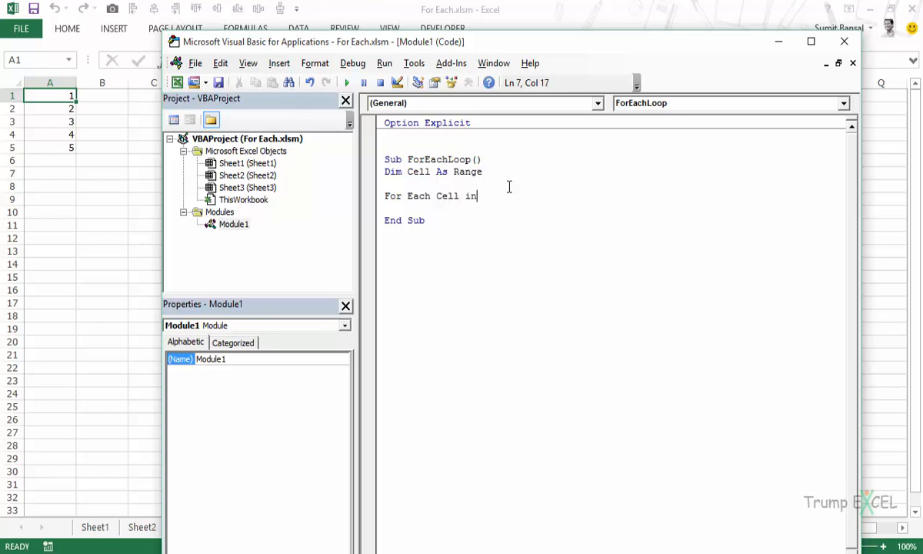
text(" ")
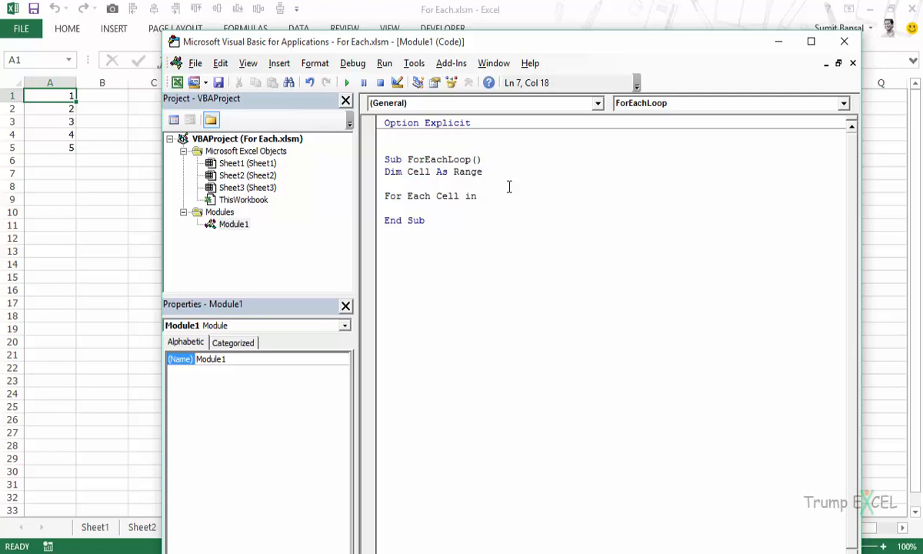
text(R)
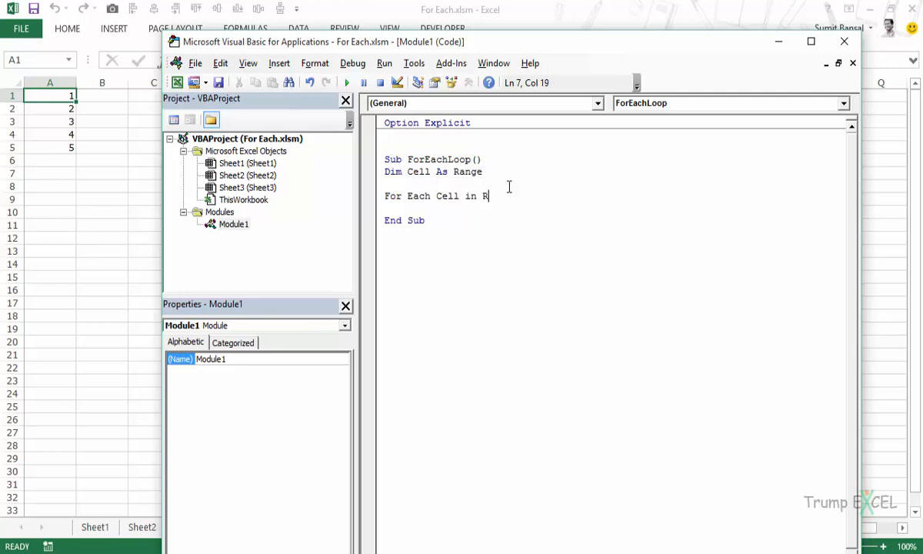
text(ange()
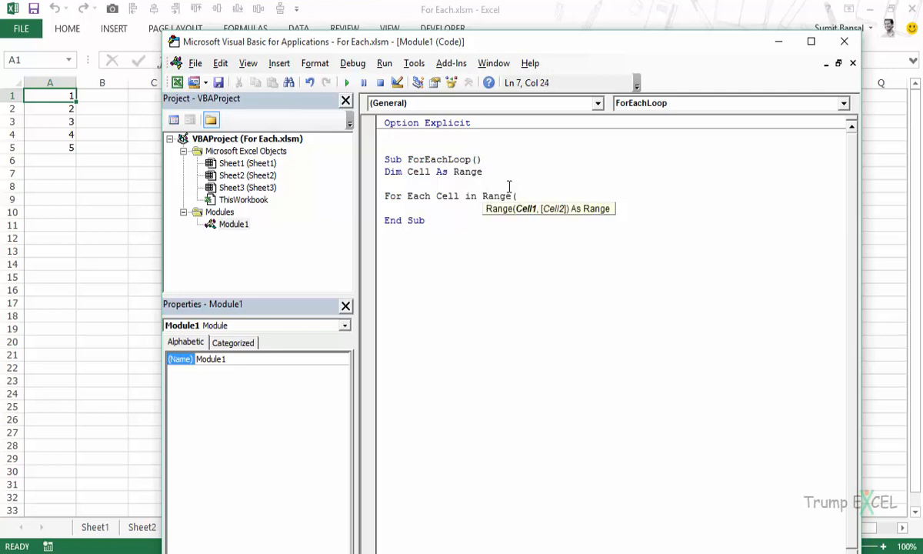
text("A1)
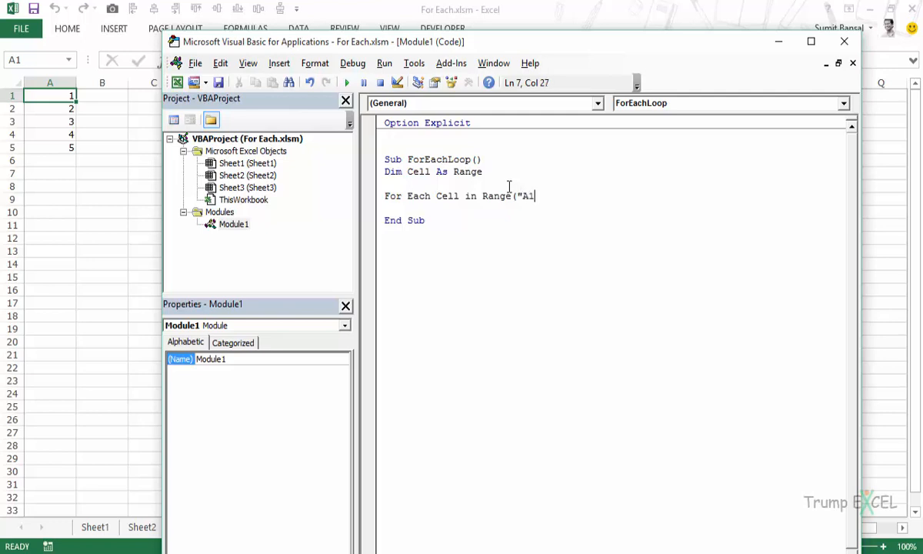
text(:A5)
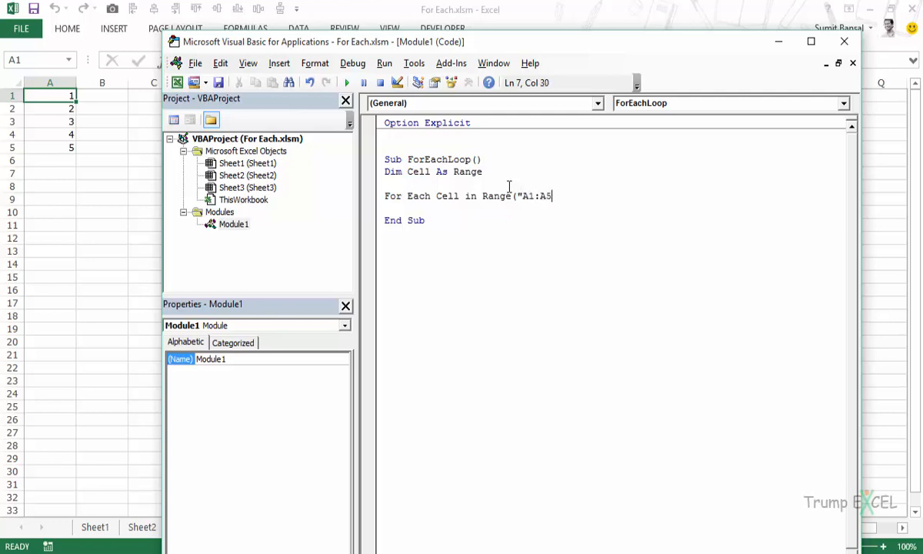
text("))
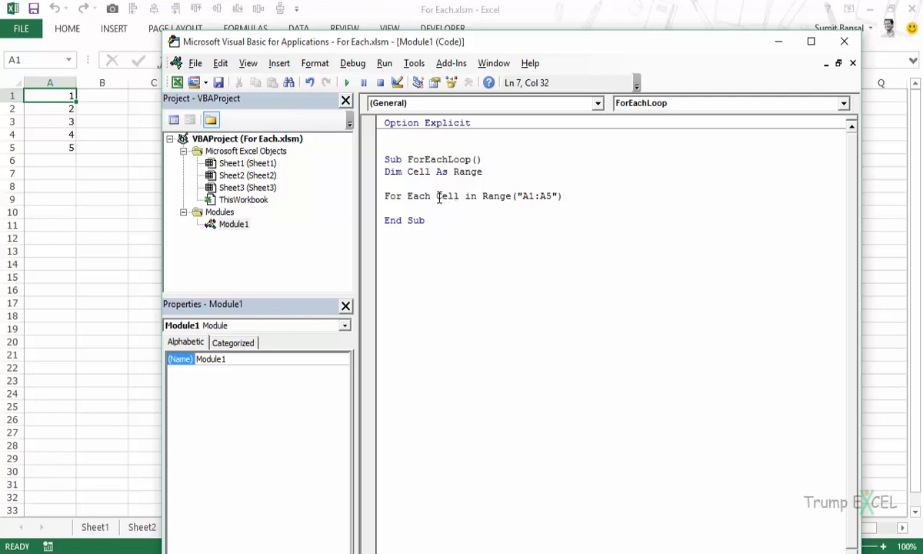
double_click(446, 196)
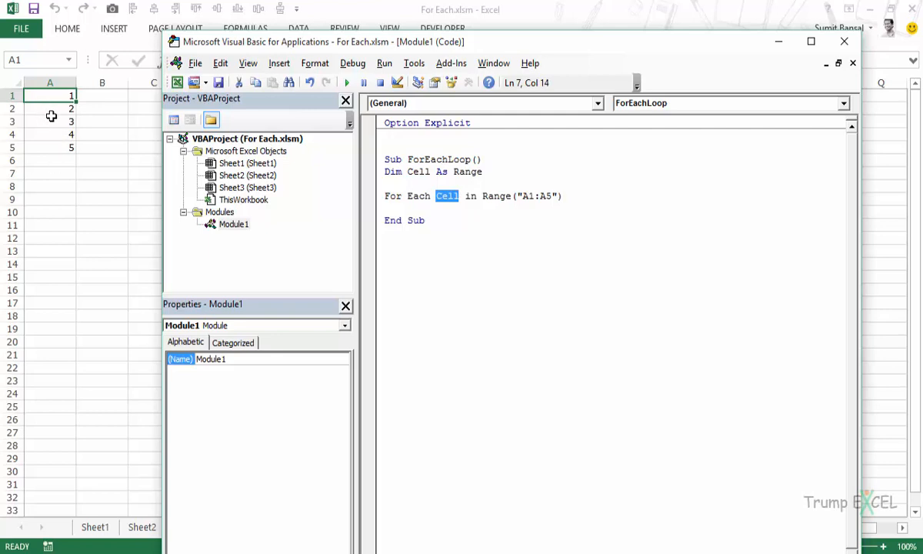
mouse_move(410, 172)
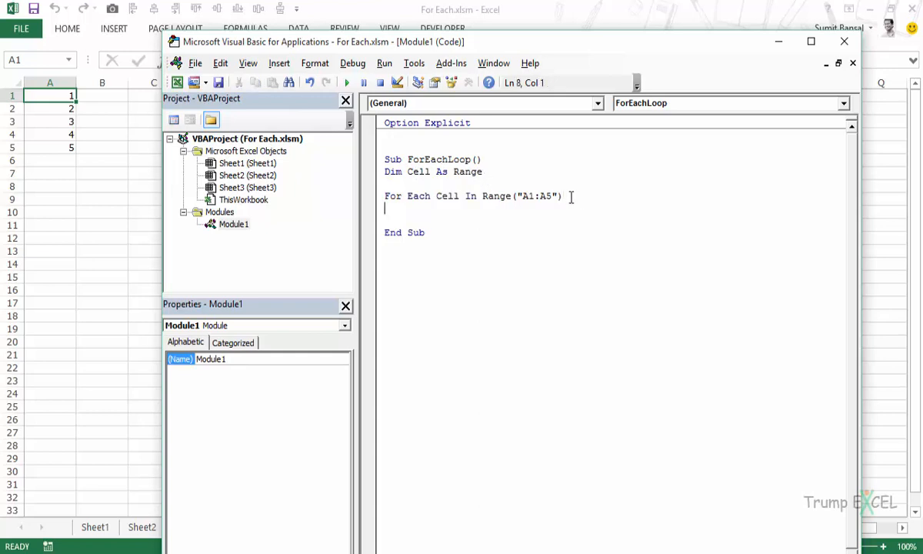
text(Next Cell)
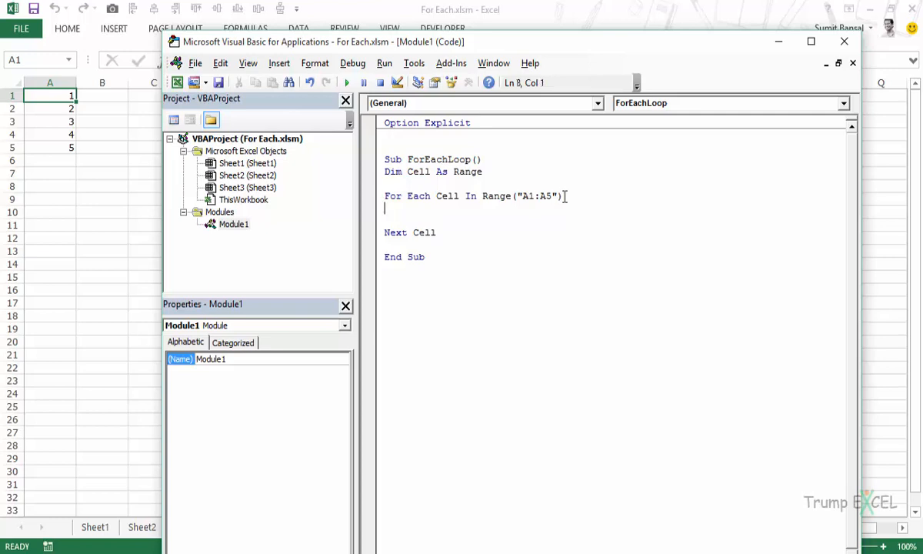
mouse_move(88, 92)
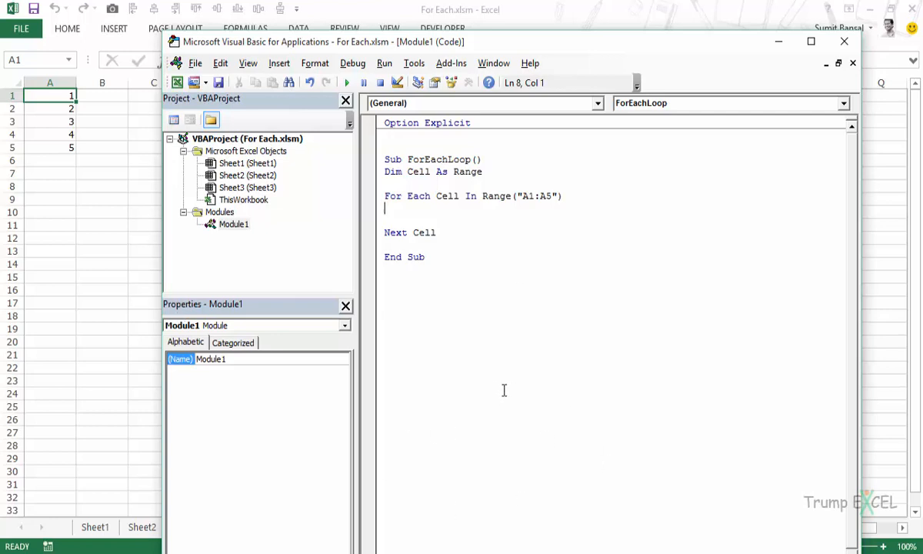
Add a Debug.Print Cell line to the loop and show the Immediate window.
text(Debug.Print)
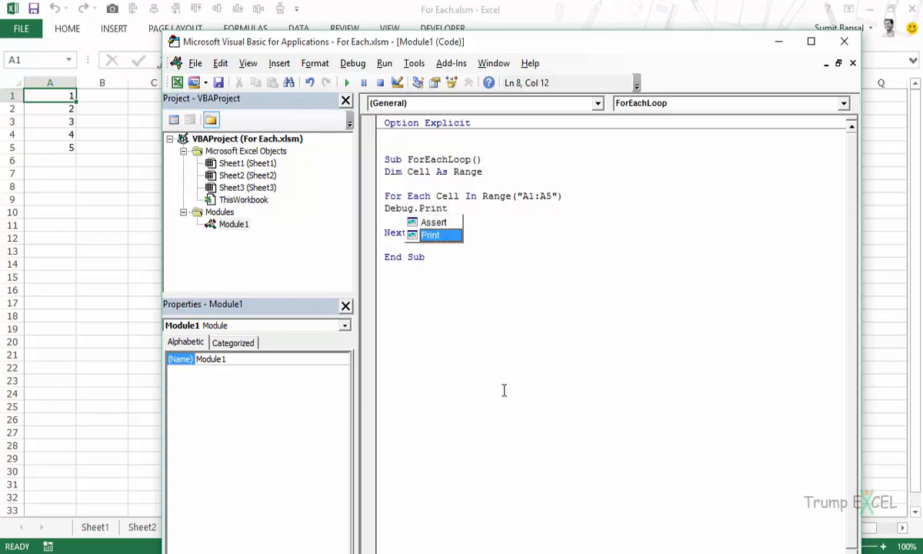
text(Cell)
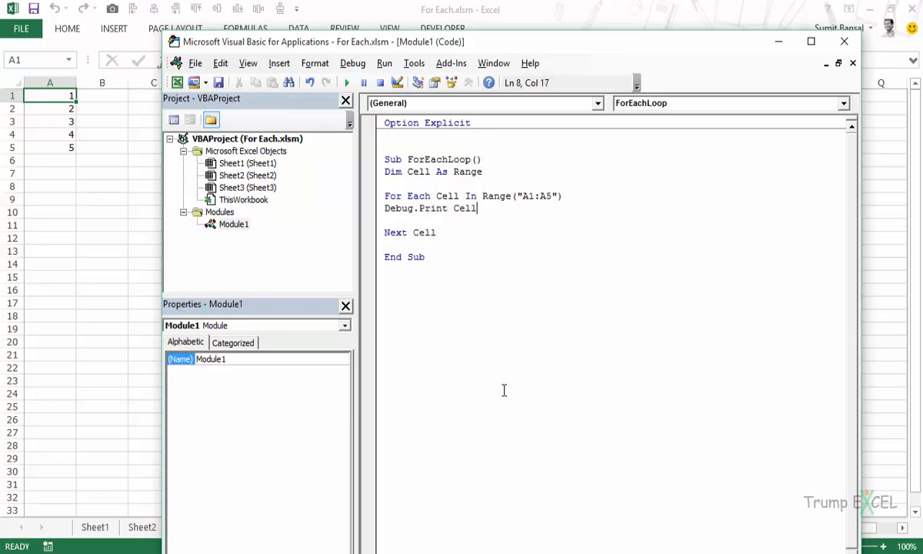
click(247, 63)
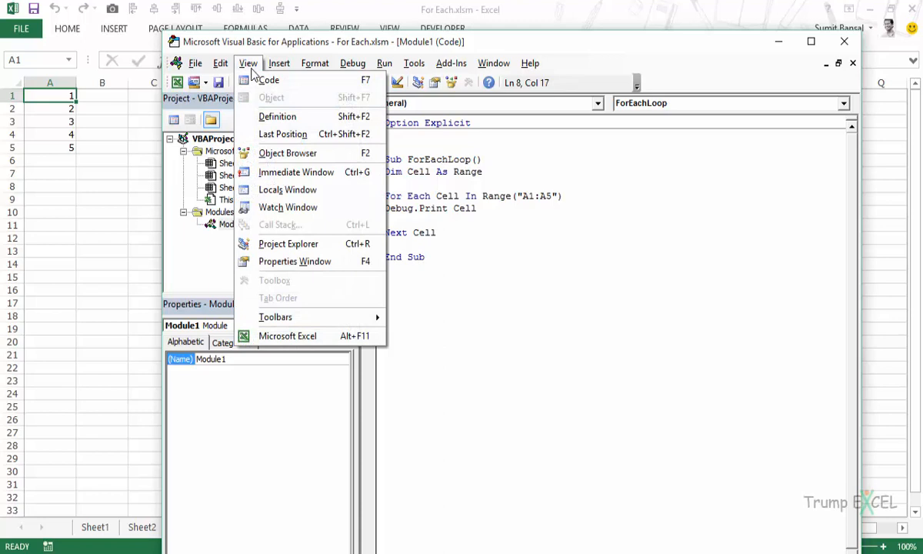
click(296, 172)
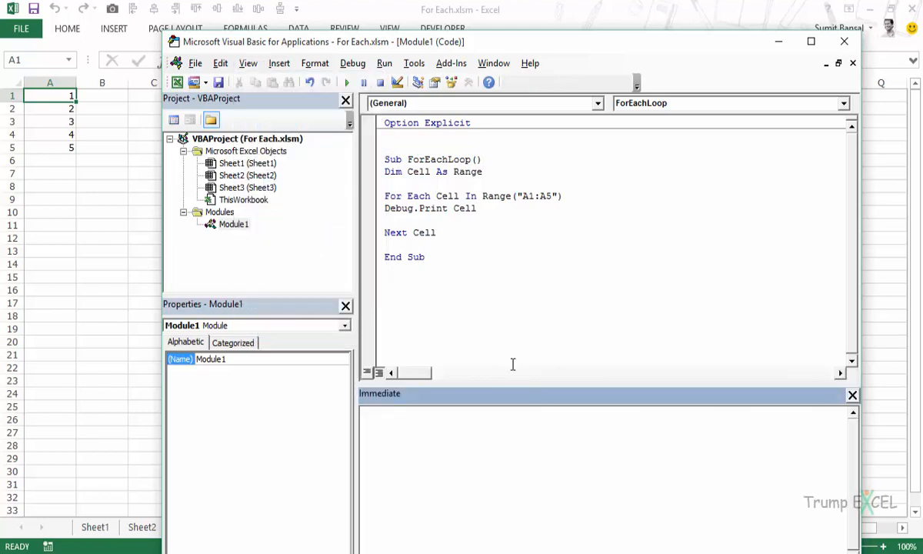
Change the print statement to Debug.Print Cell.Value.
click(463, 232)
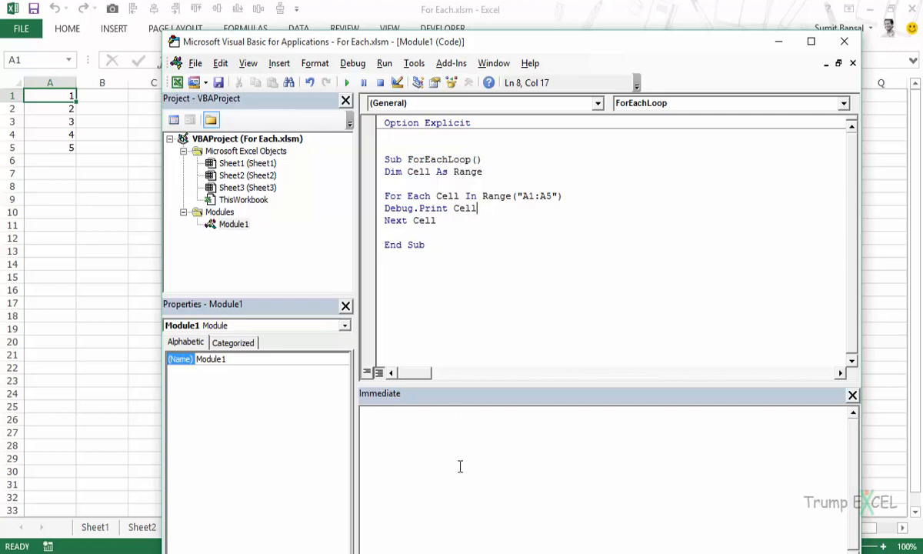
text(.Va)
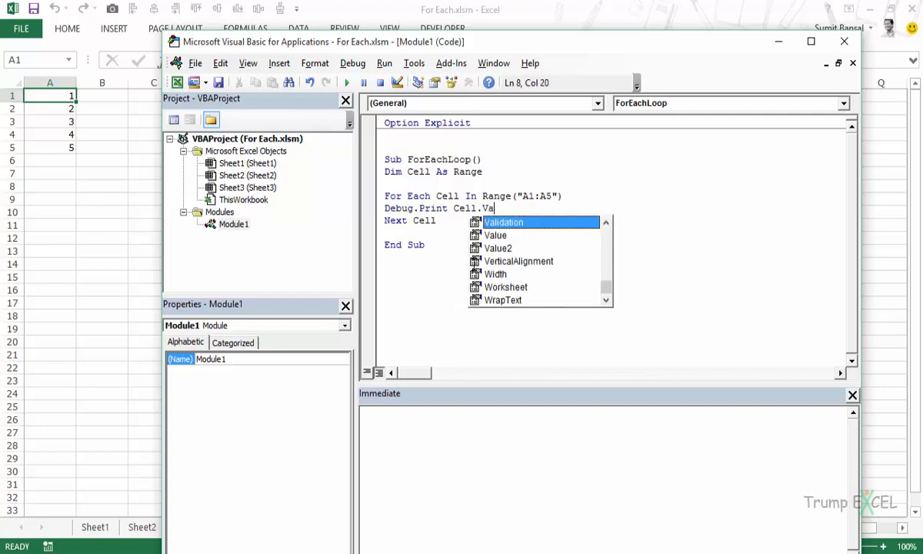
text(lue)
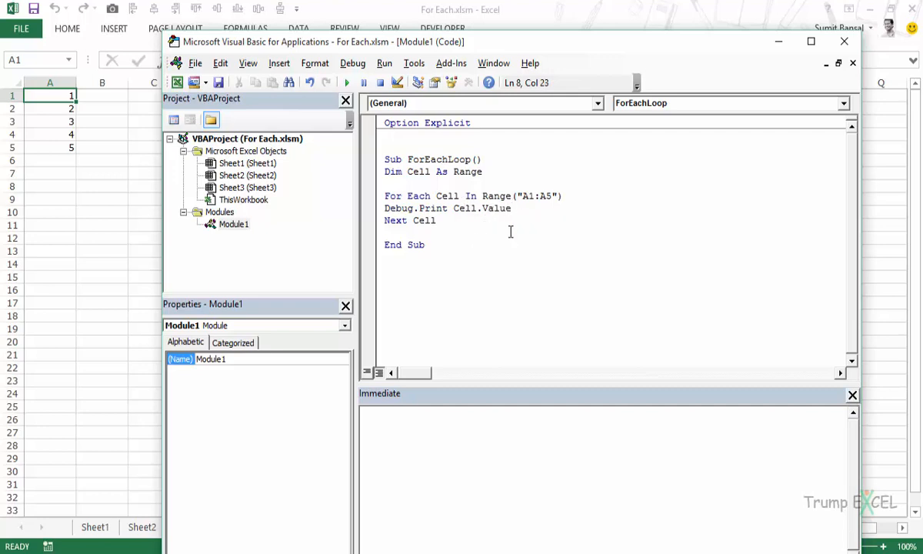
click(454, 196)
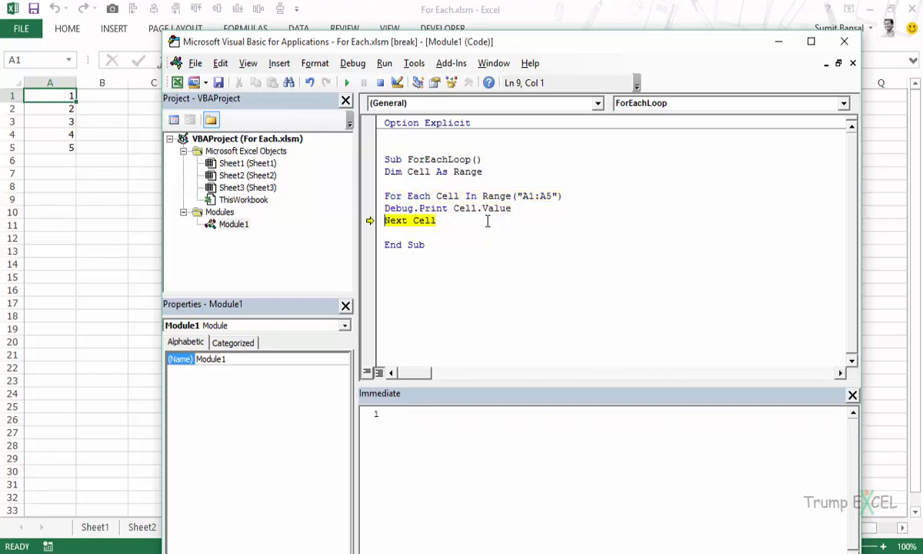
mouse_move(408, 358)
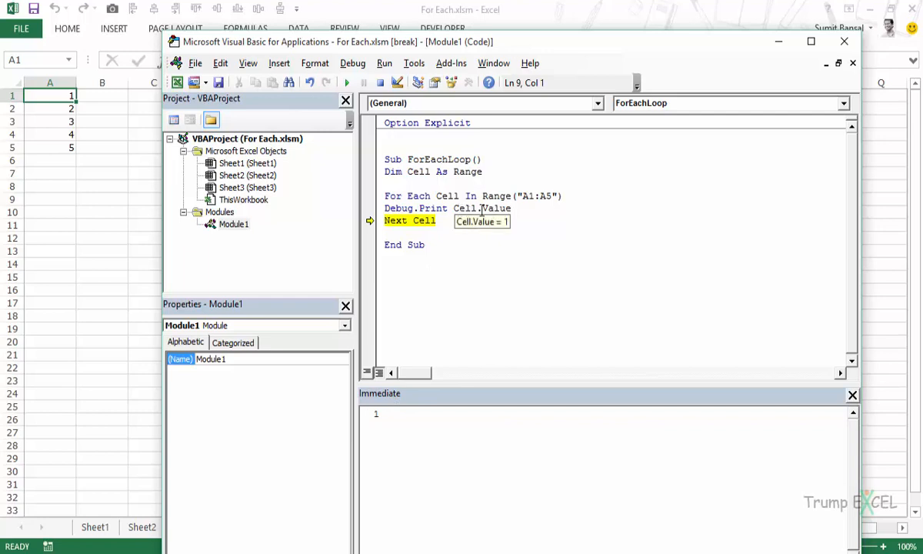
mouse_move(423, 231)
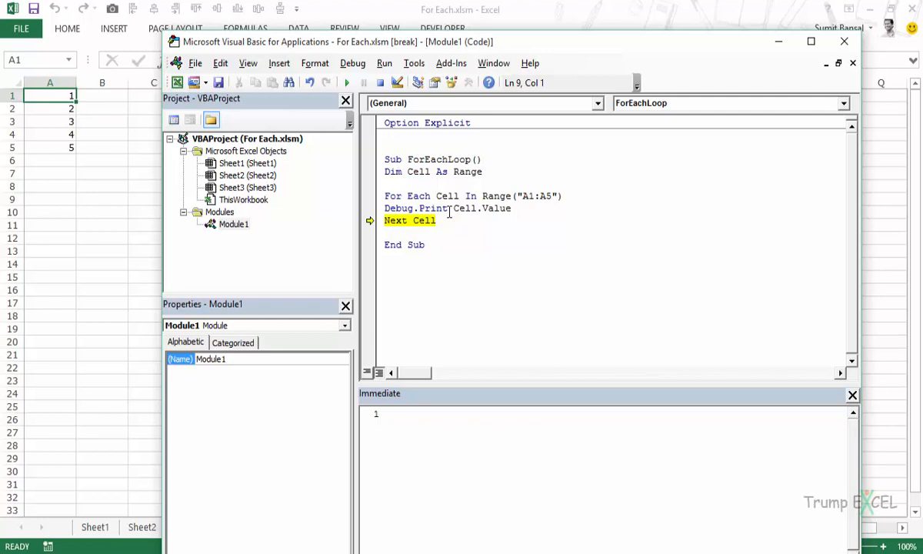
mouse_move(270, 215)
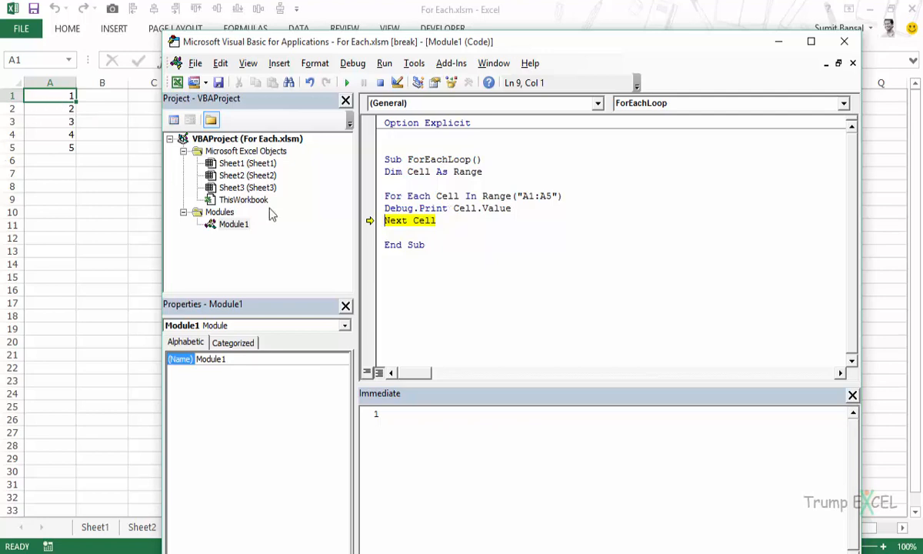
Step to End Sub so 1 to 5 print, then select the loop code.
key(F8)
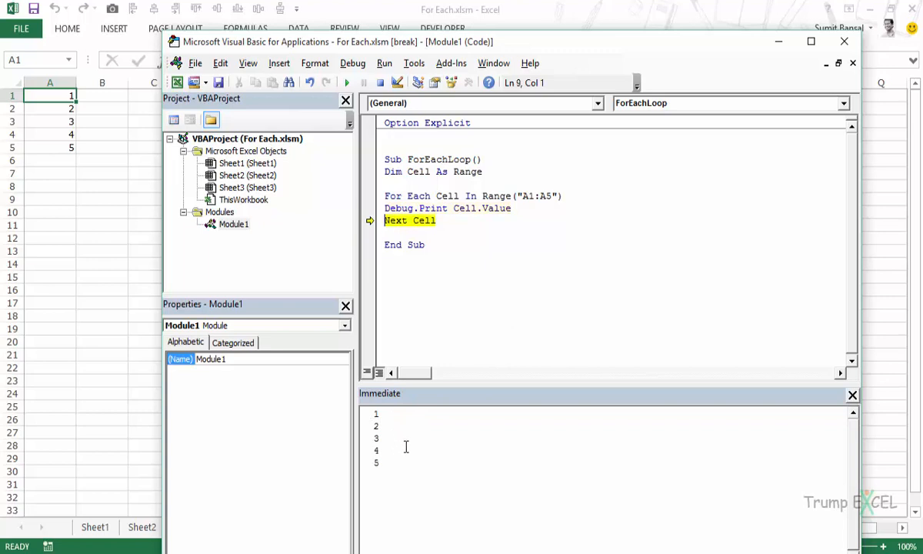
key(F8)
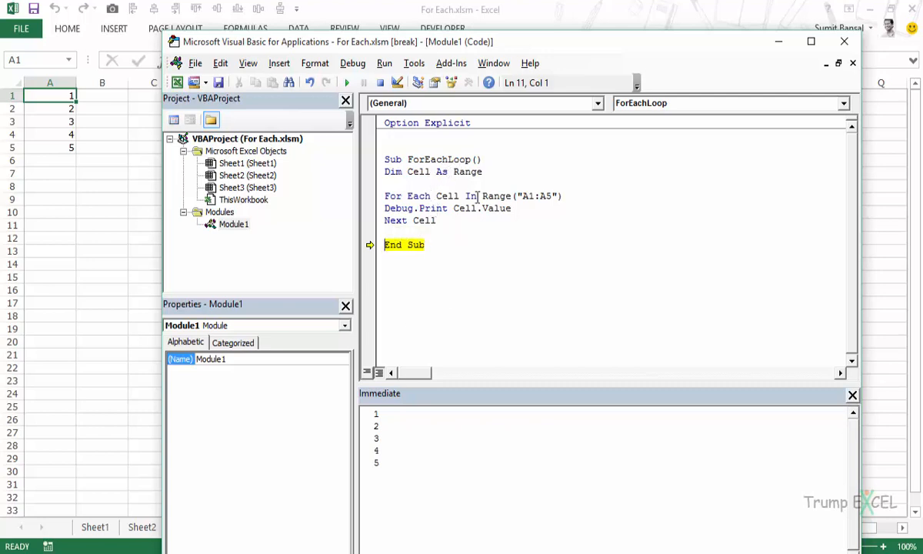
click(386, 208)
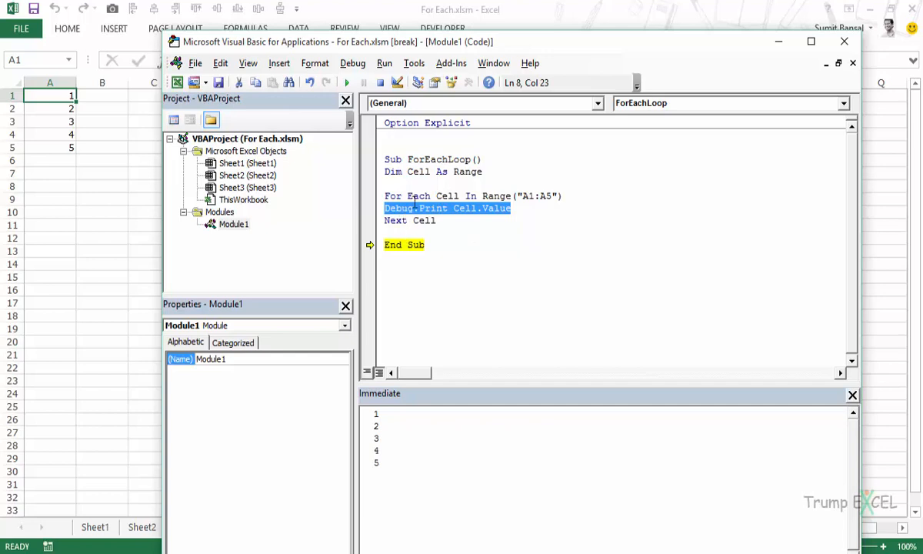
mouse_move(458, 262)
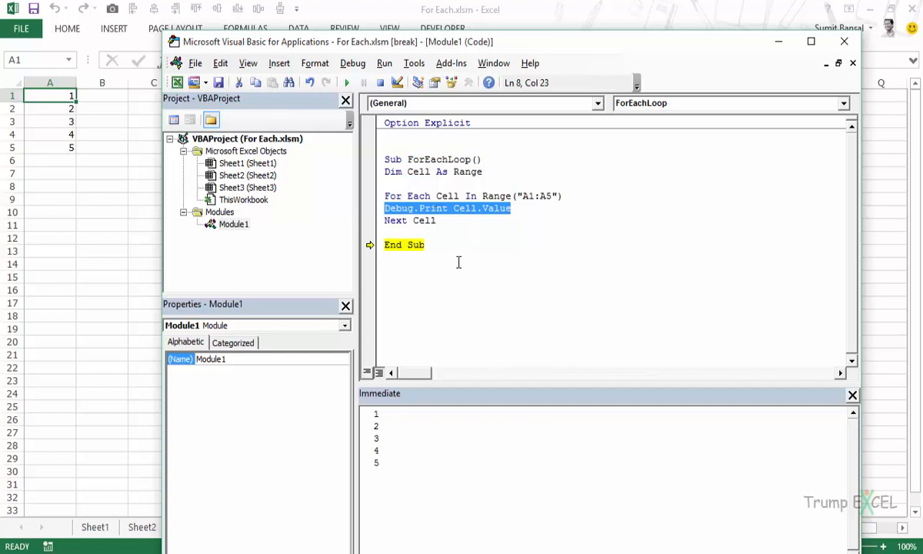
mouse_move(441, 223)
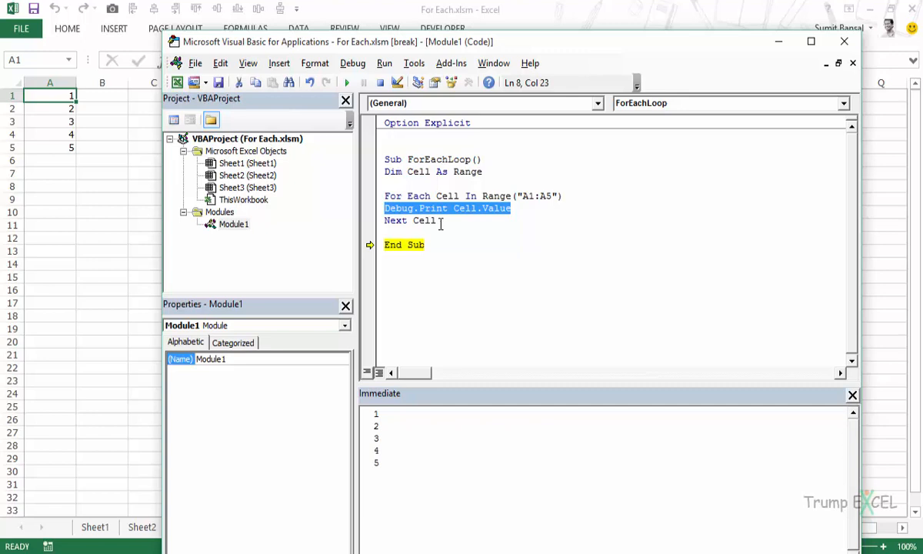
mouse_move(441, 219)
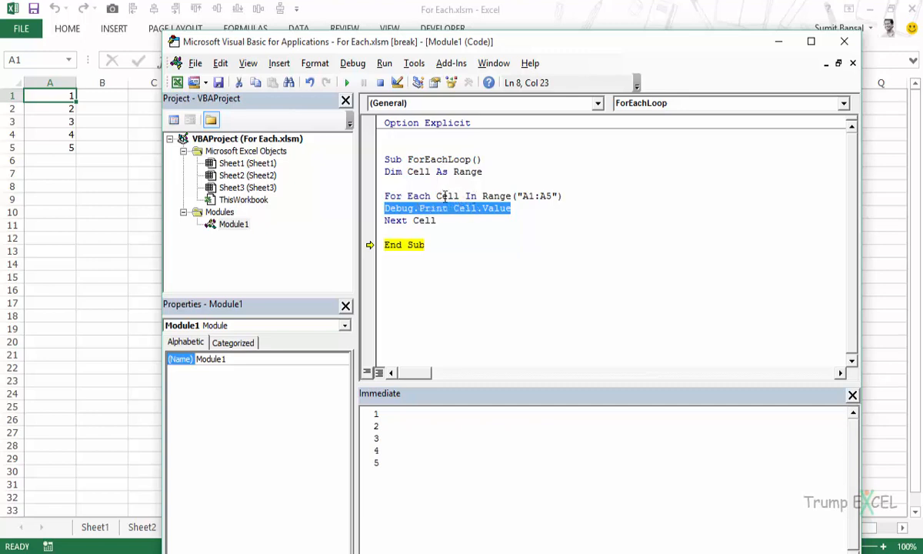
double_click(446, 195)
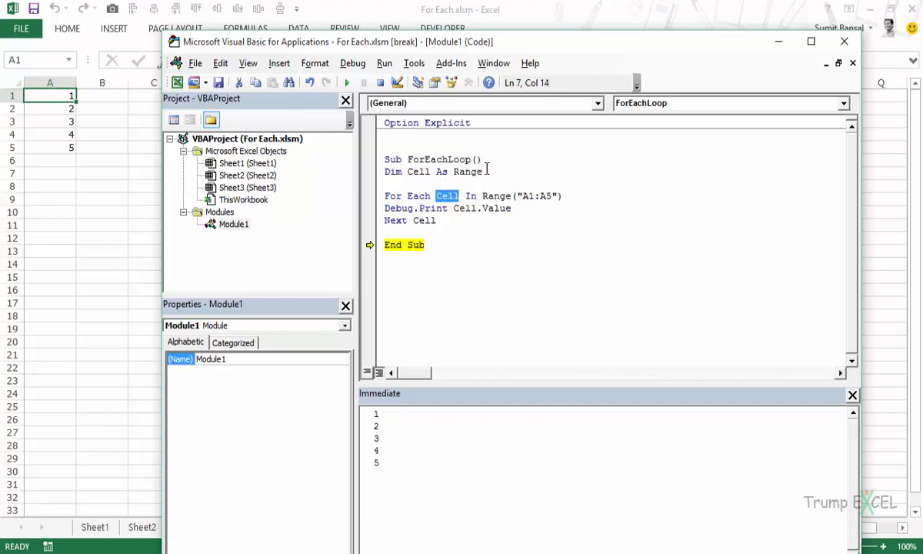
drag(385, 171, 443, 212)
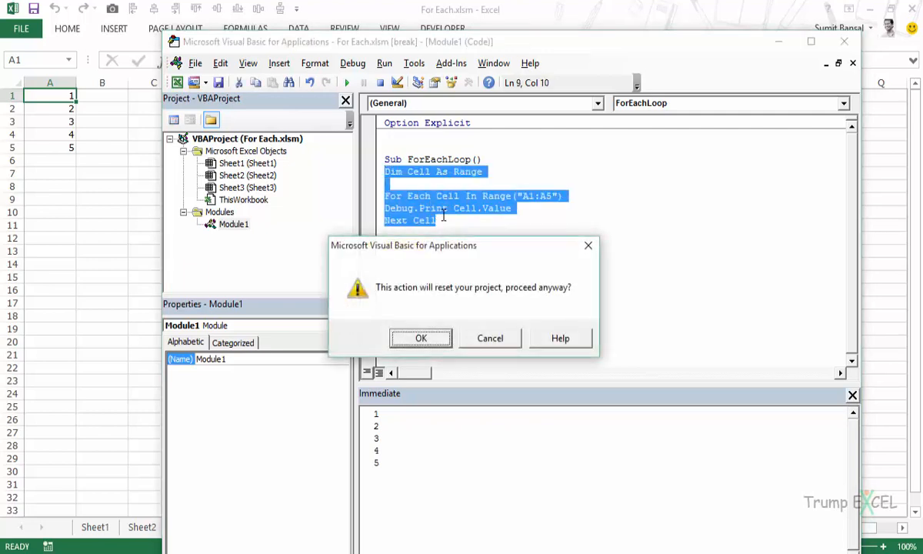
Confirm the project reset and declare the MyWS worksheet variable.
click(421, 338)
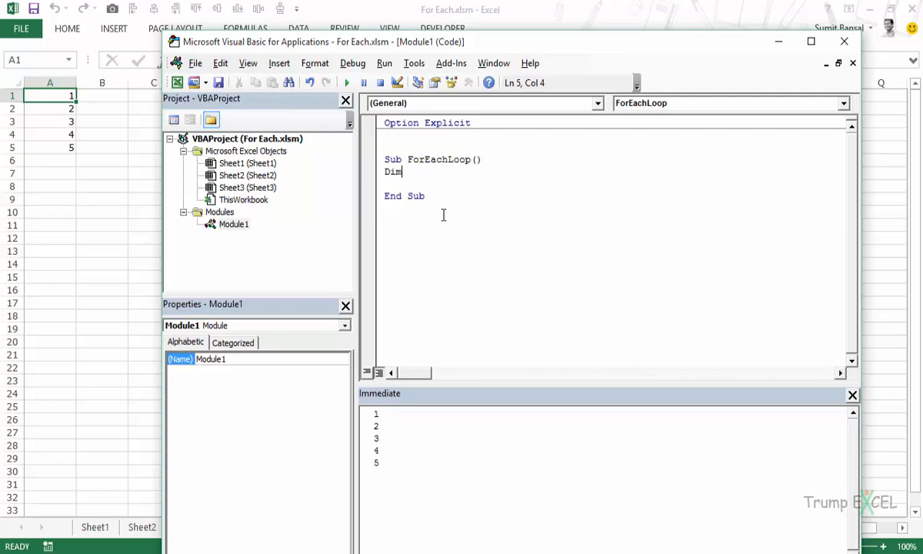
text(My)
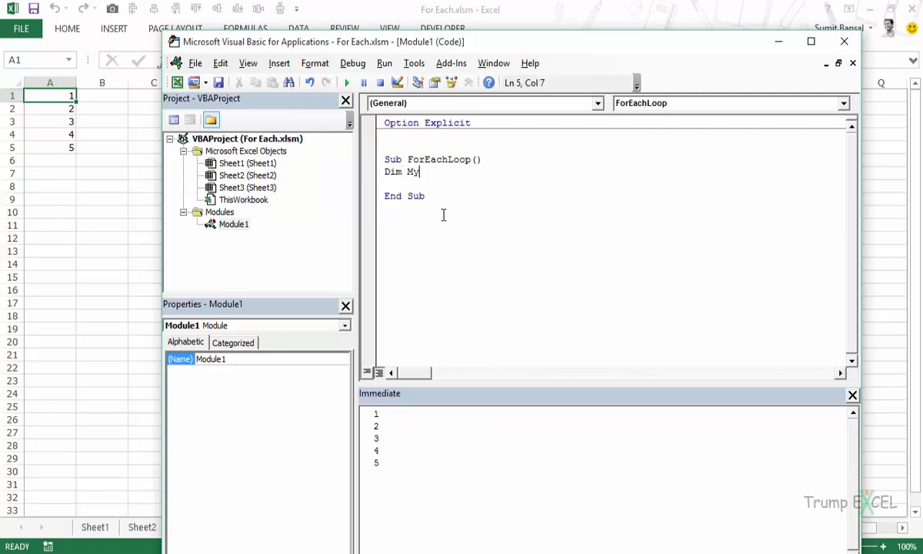
text(WS As Worksheet)
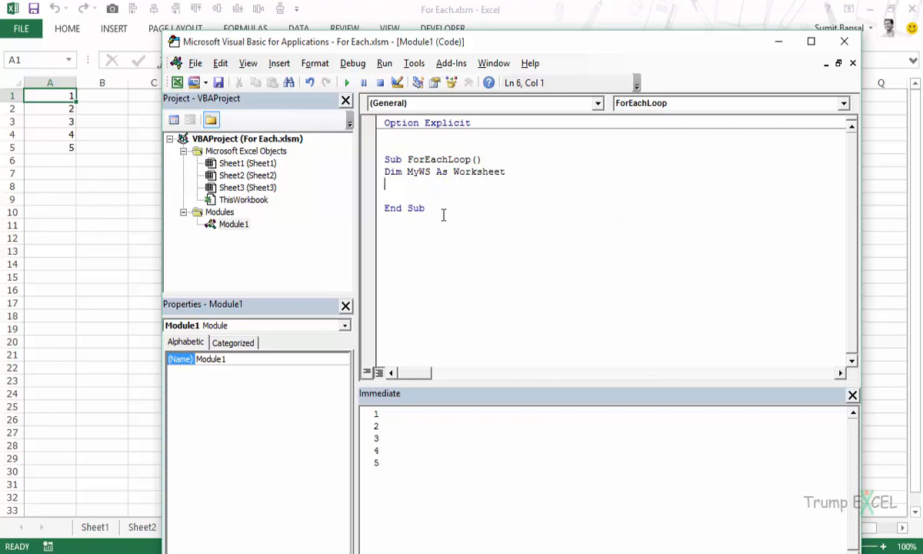
Write the loop line For Each MyWS In Worksheets.
text(For)
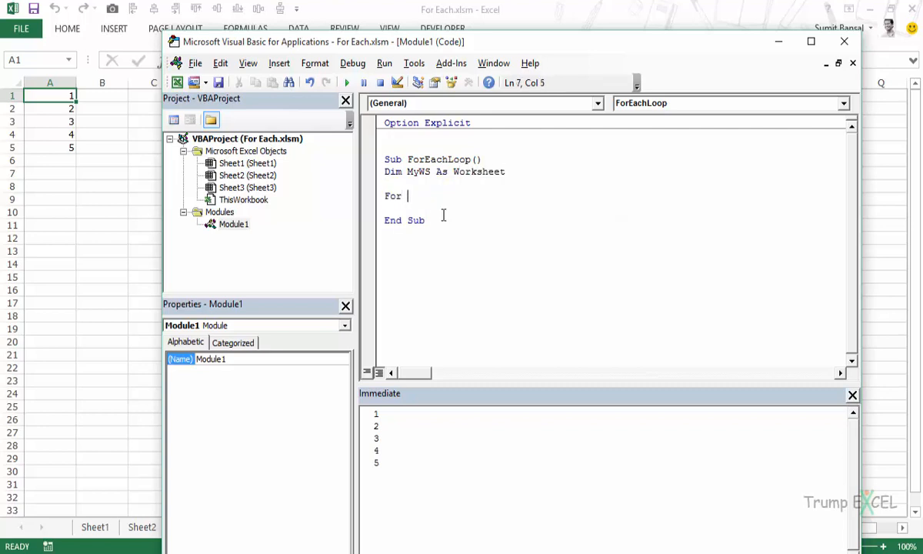
text(each M)
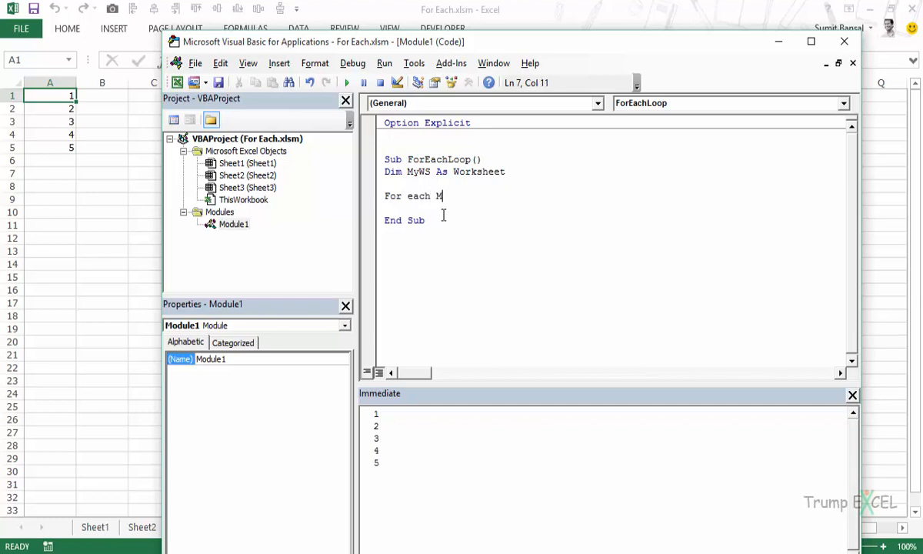
text(yWS in)
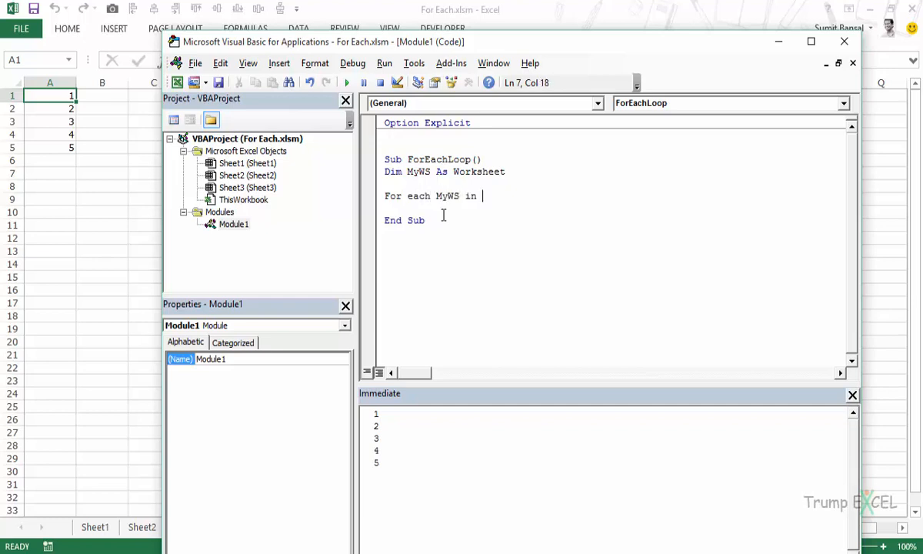
text(W)
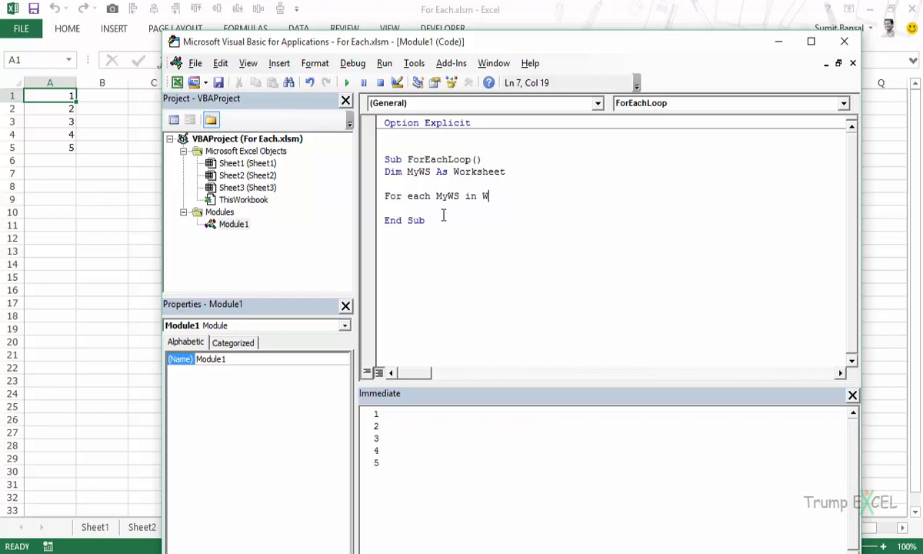
text(orksheets)
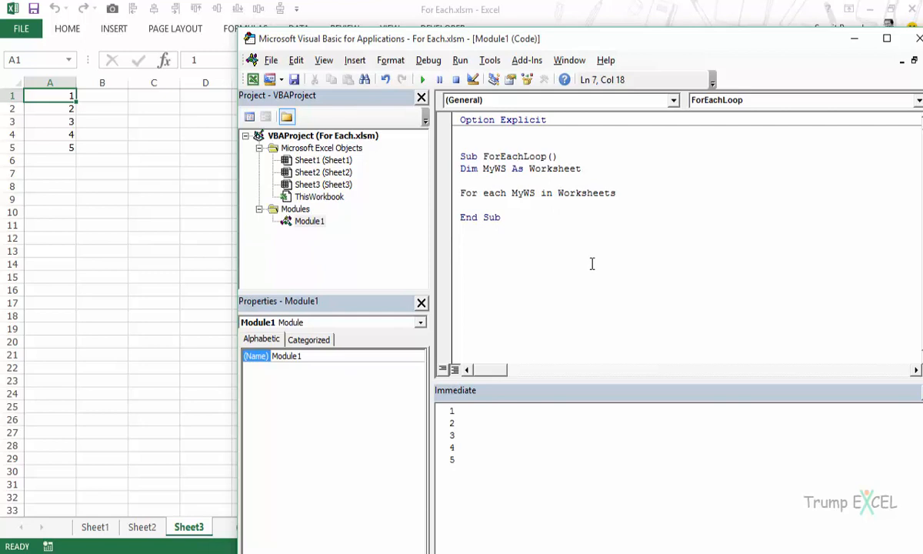
Try a Workbooks("For Each.xlsm") qualifier on the loop line, then delete it.
text(Wo)
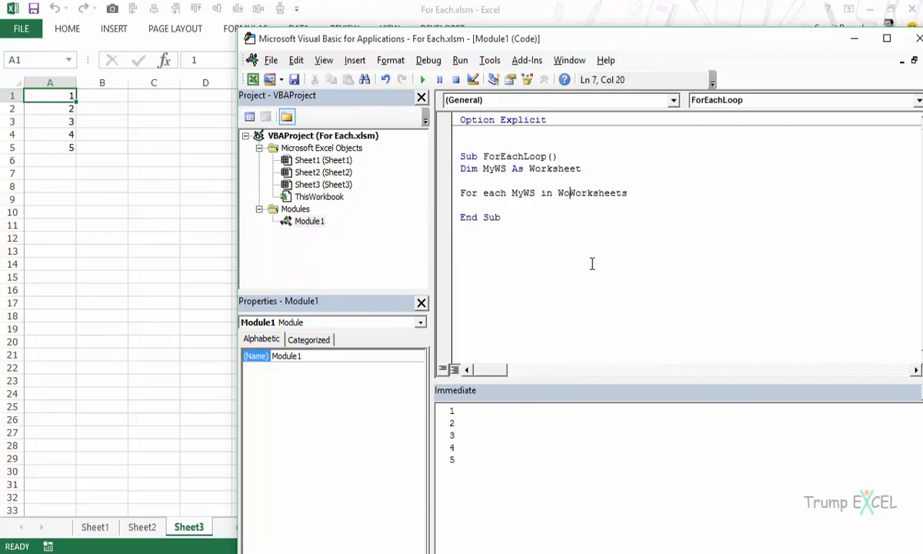
text(Workbooks()
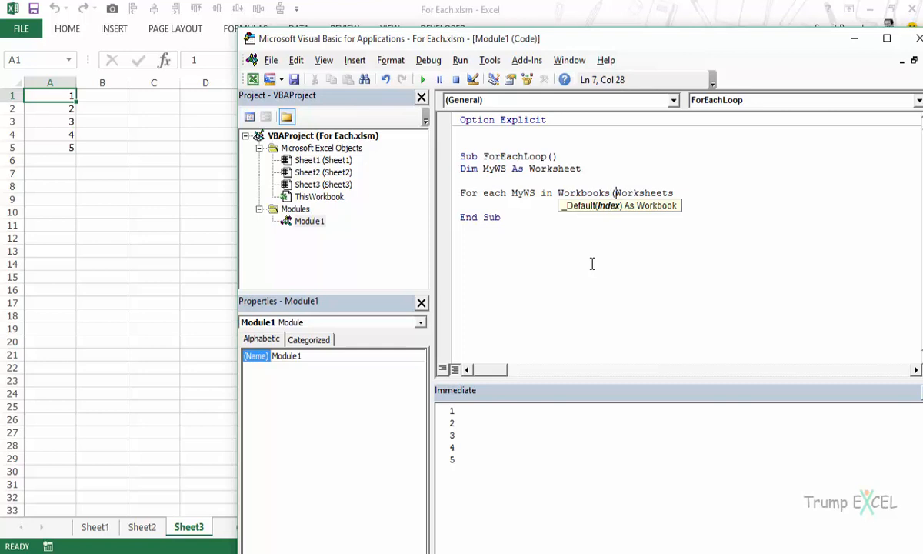
text("For Each)
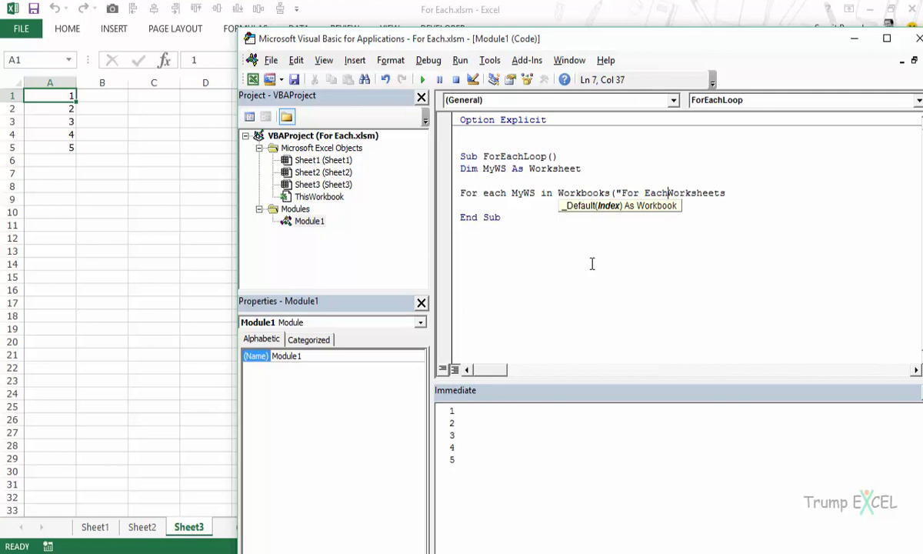
text(.xlsm").)
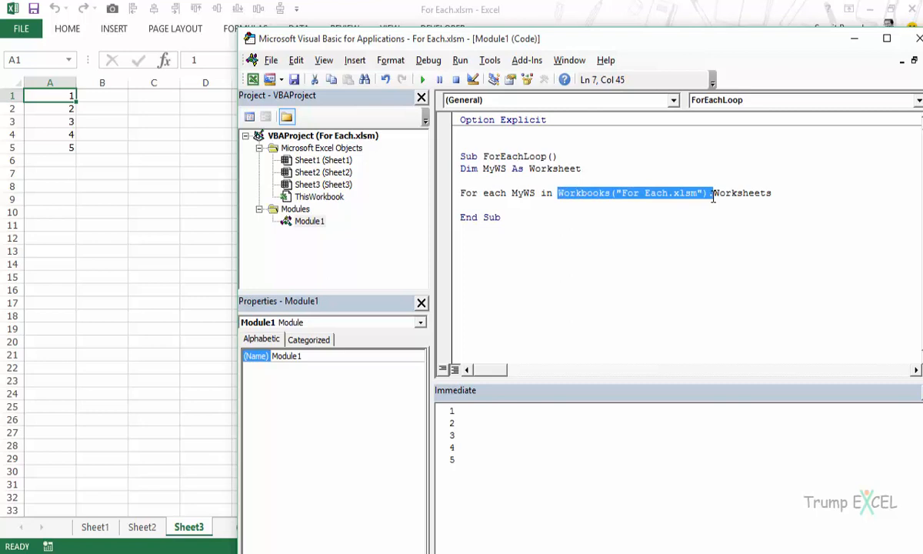
key(Delete)
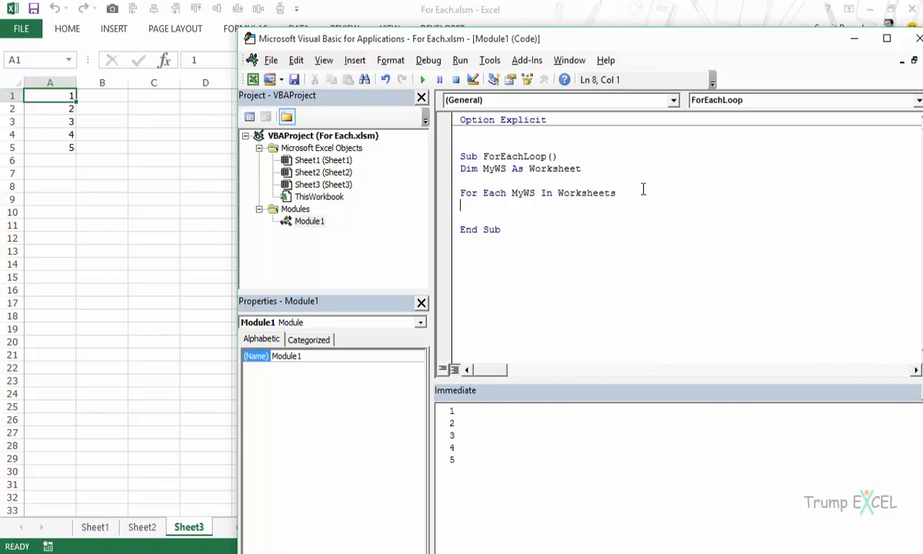
Print each sheet's name with Debug.Print MyWS.Name and close with Next MyWS.
text(Debi)
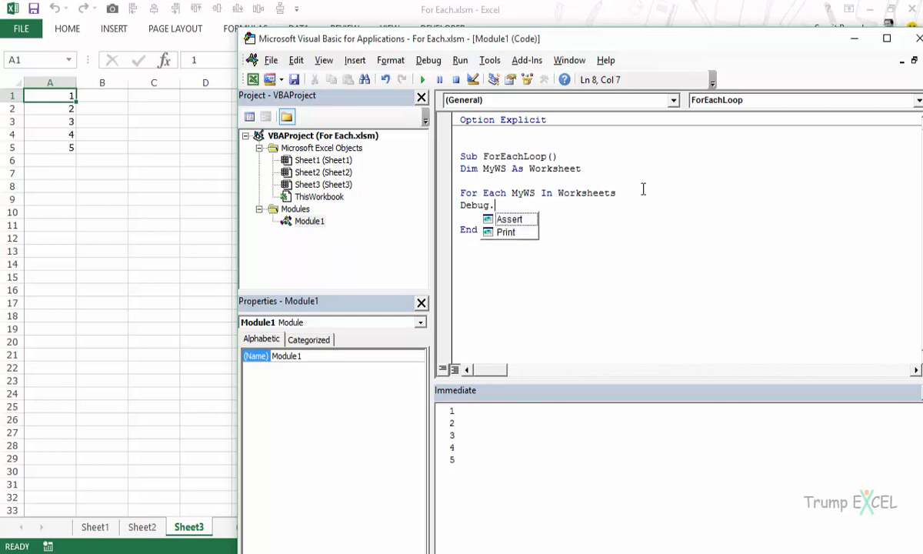
text(priny)
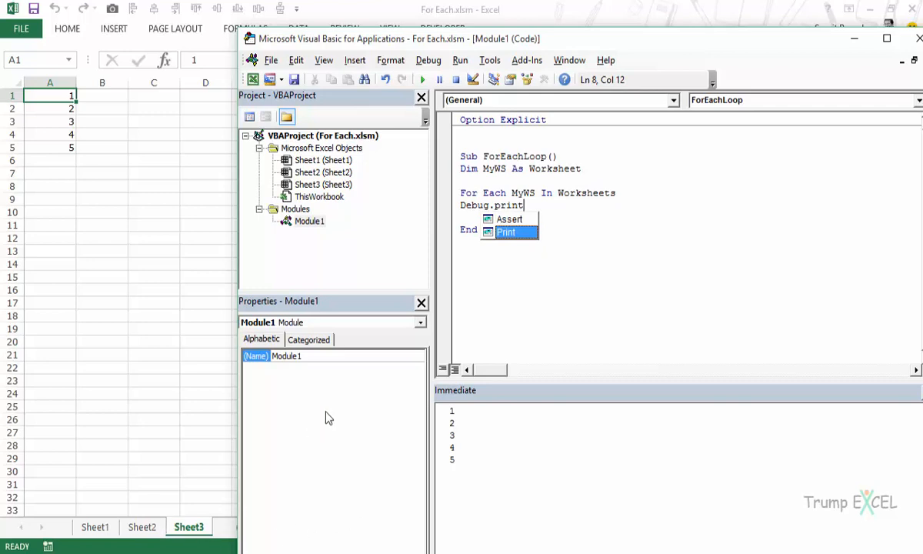
key(space)
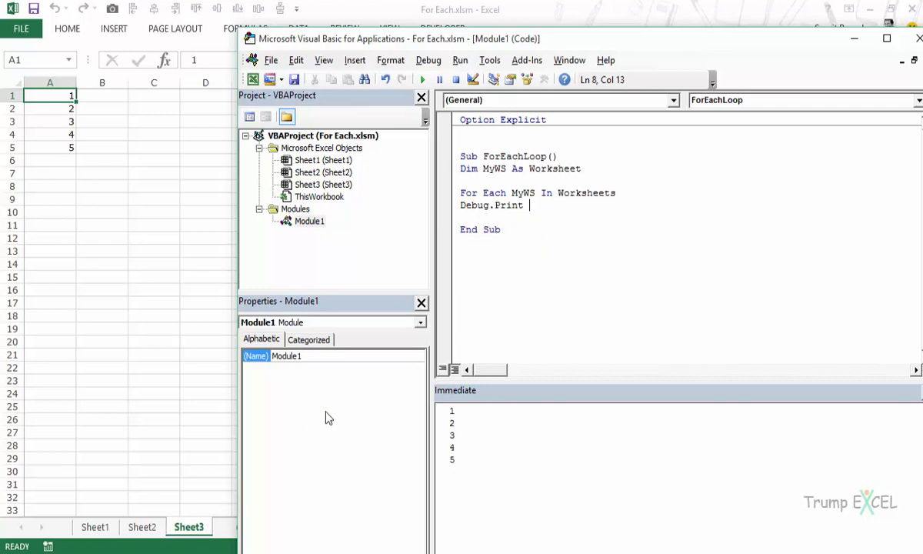
text(MyWS)
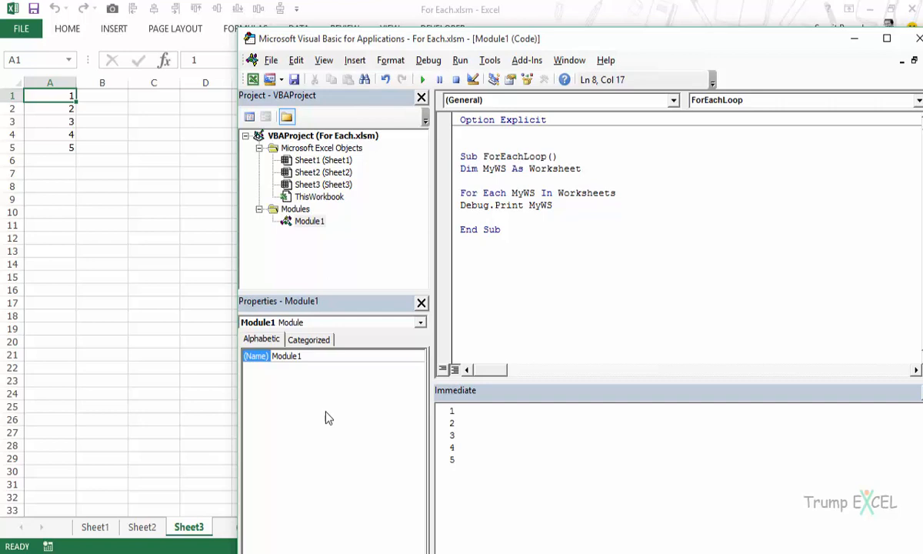
text(.Name)
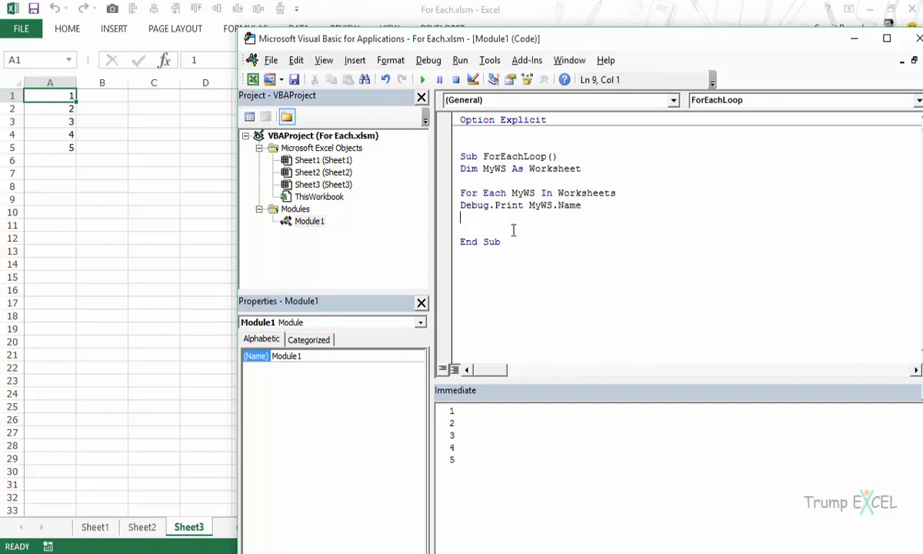
text(Next M)
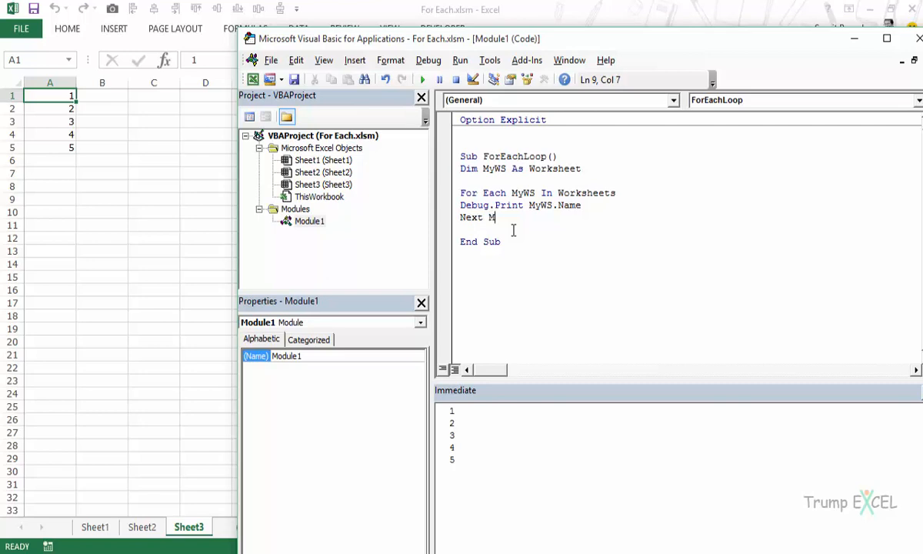
text(yWS)
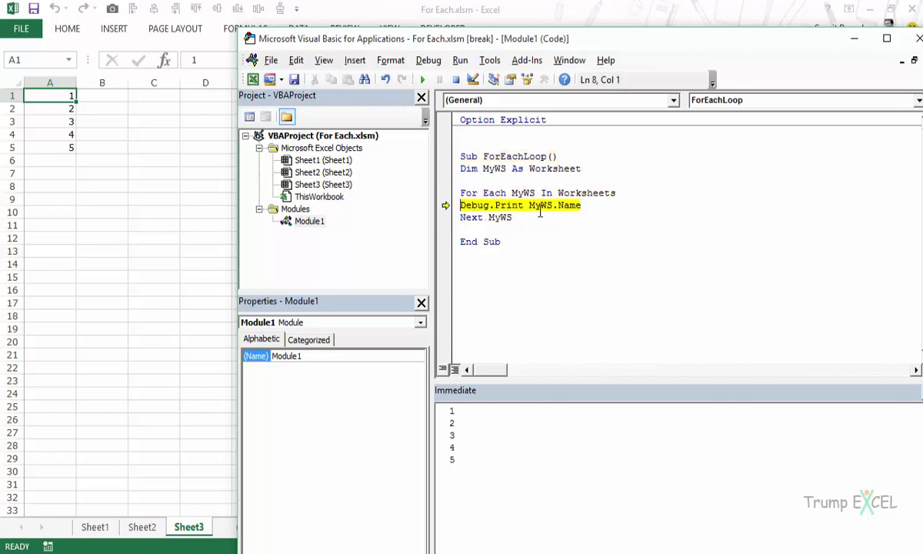
Step through the loop with F8, printing Sheet1, Sheet2 and Sheet3.
key(F8)
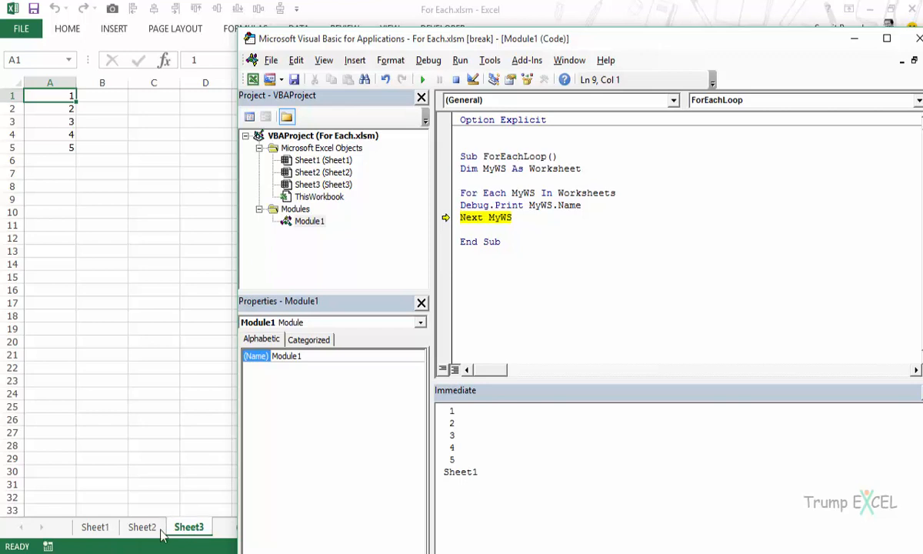
mouse_move(111, 526)
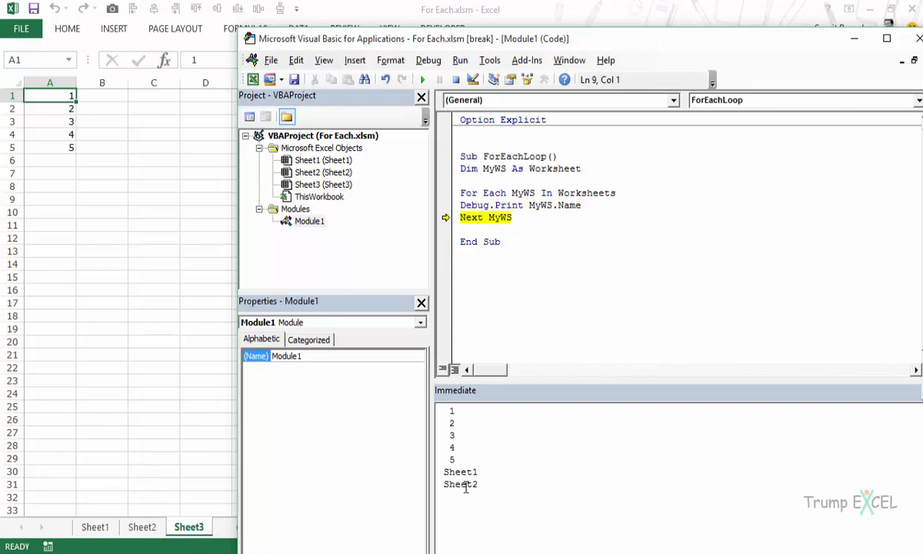
key(F8)
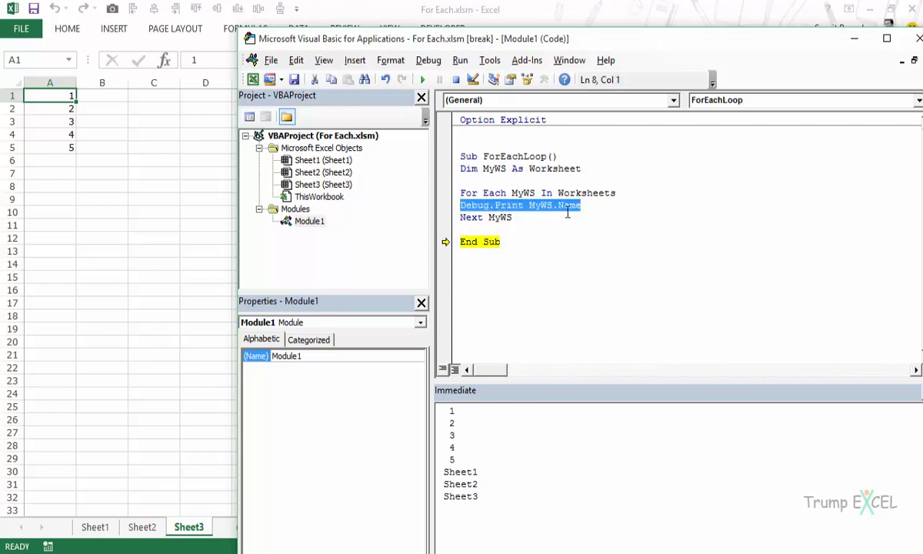
Replace the loop body with MyWS.Protect, dismiss the compile error, and start stepping.
double_click(569, 205)
text(Protect)
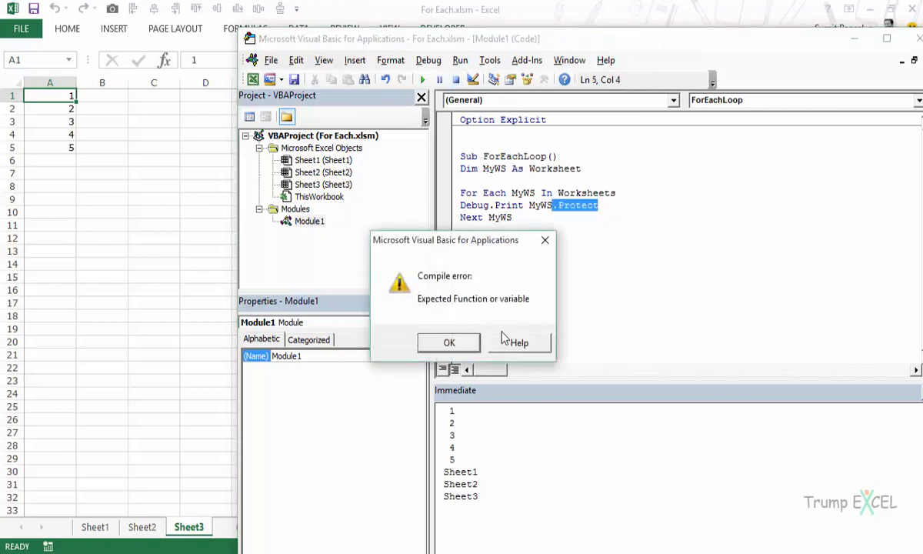
click(449, 342)
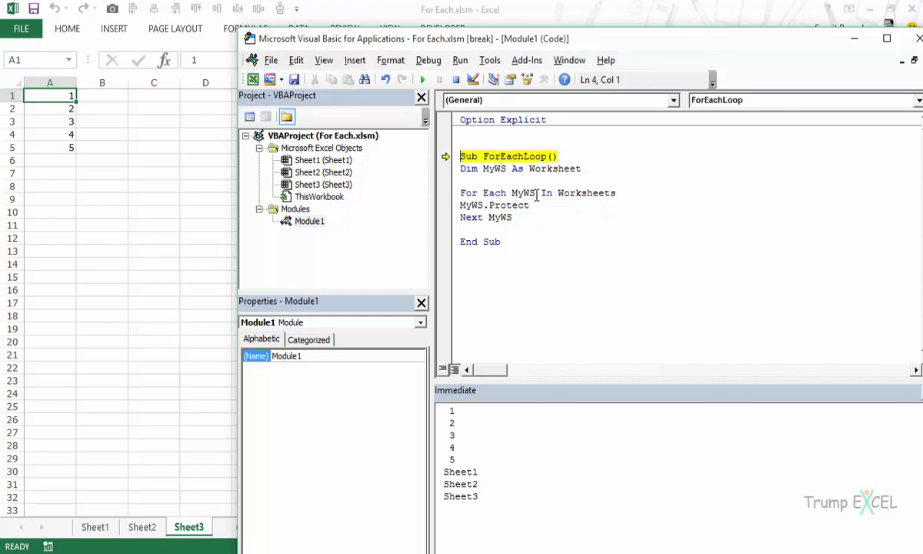
key(F8)
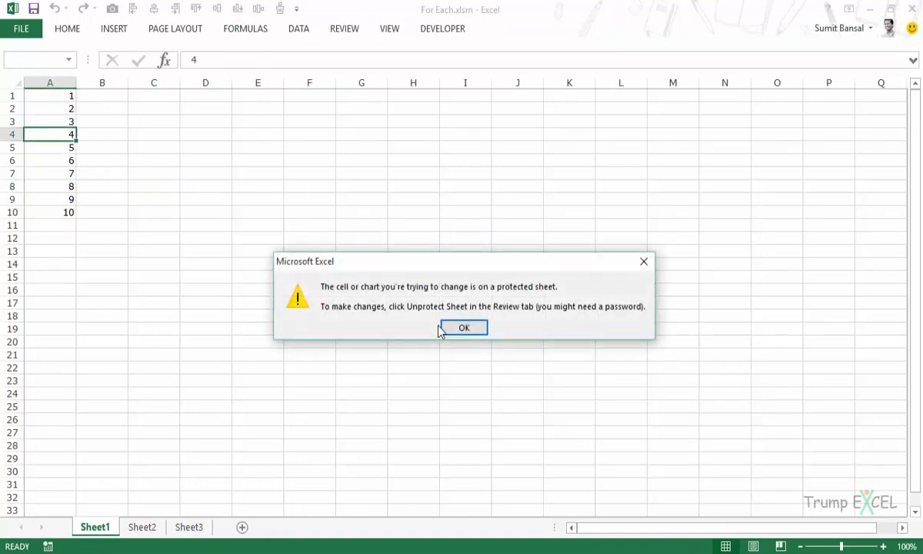
mouse_move(346, 296)
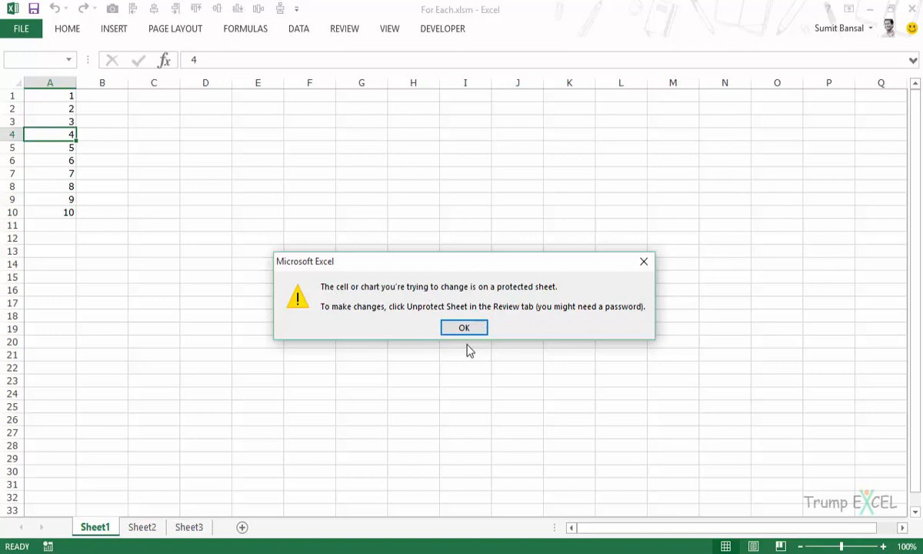
Dismiss Sheet1's protected-sheet warning, then type test text 'dfgdf' on Sheet2.
click(464, 327)
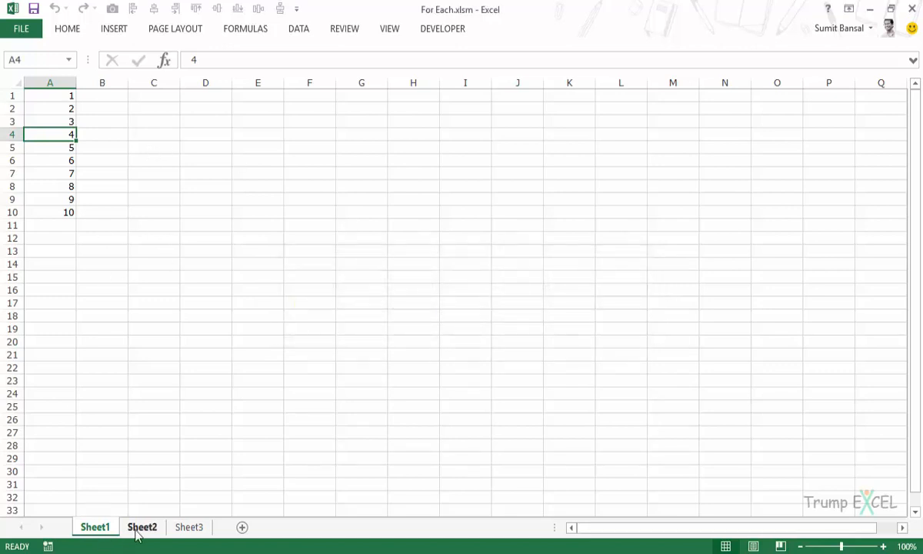
click(142, 527)
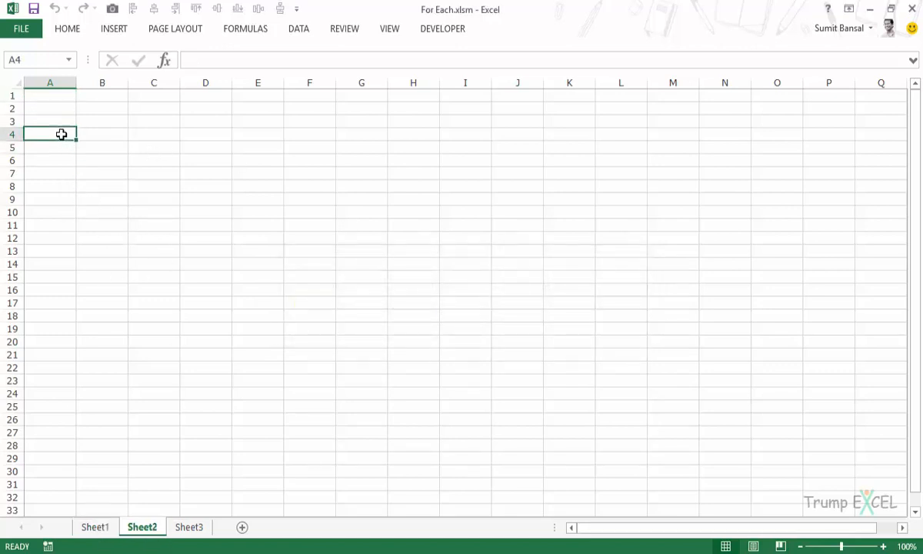
text(dfgdf)
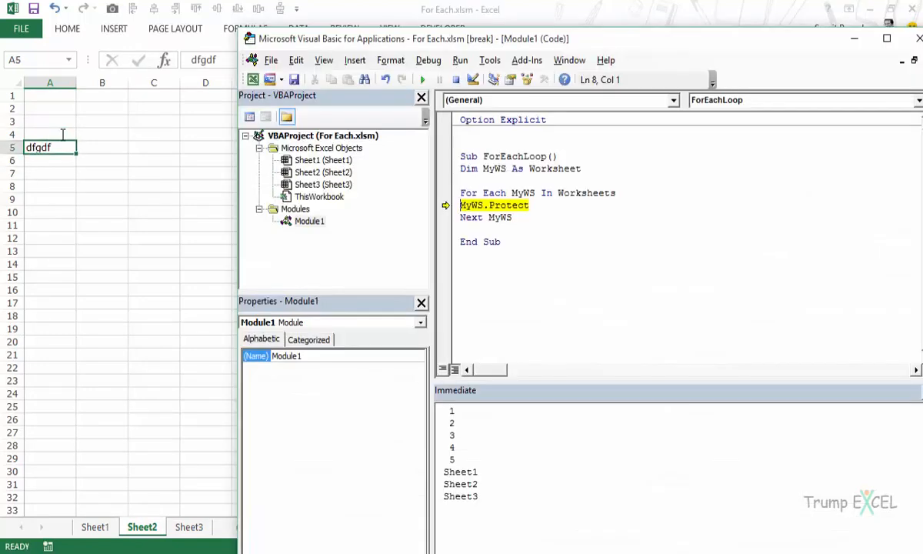
Protect Sheet2 with another F8 step and dismiss its protected-sheet warning.
key(F8)
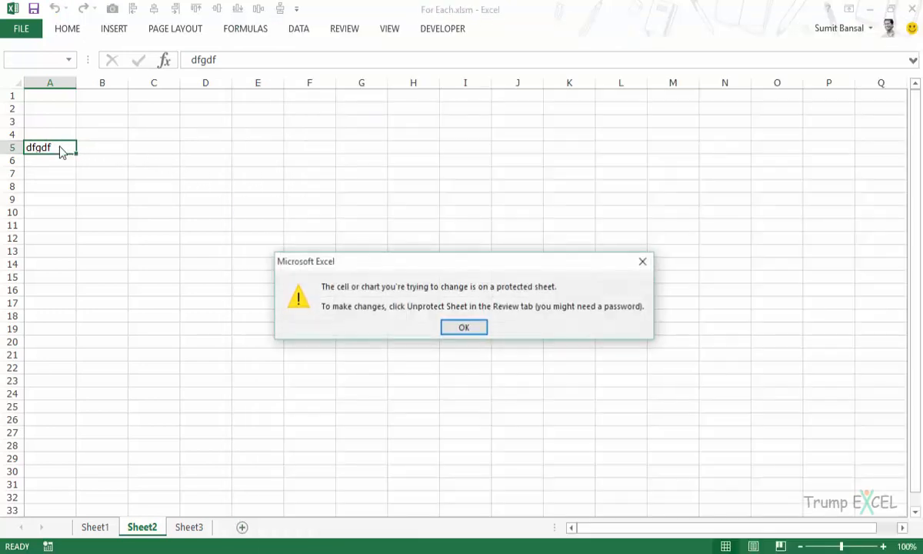
click(464, 327)
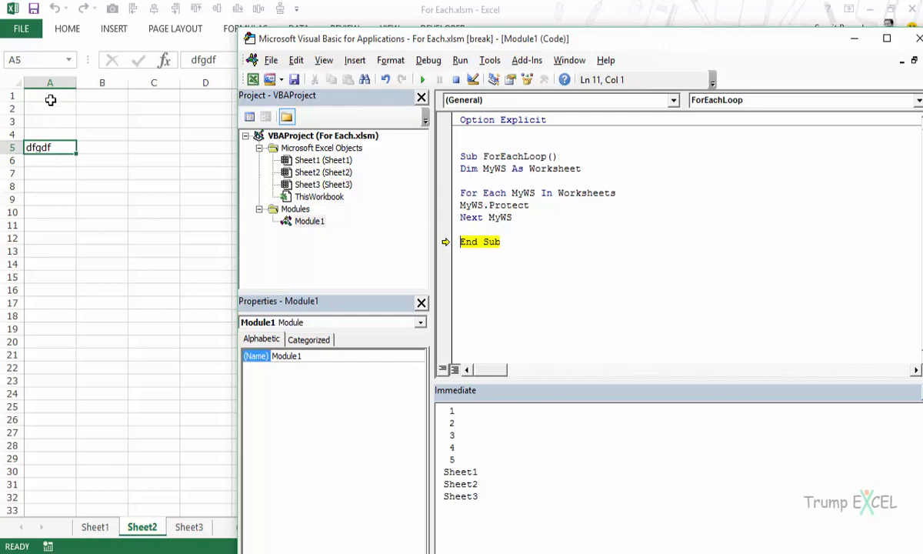
mouse_move(52, 116)
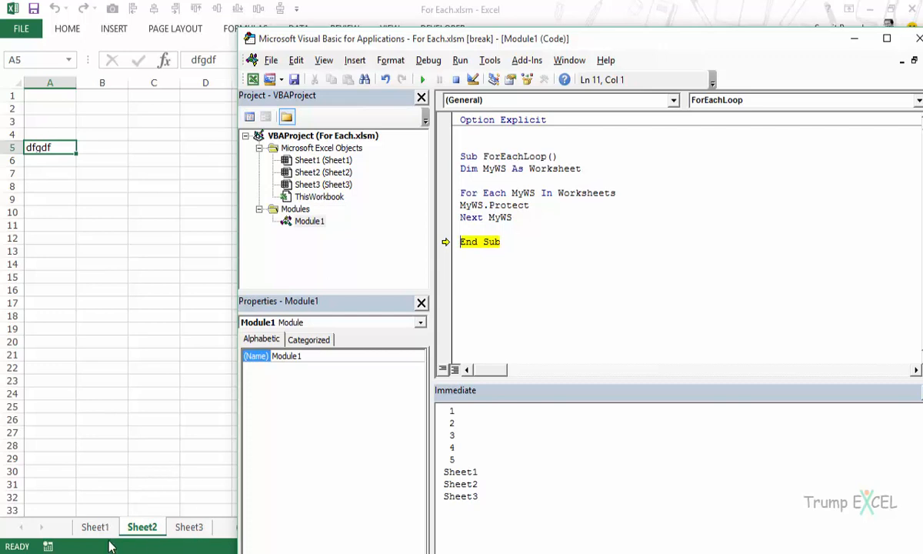
mouse_move(155, 452)
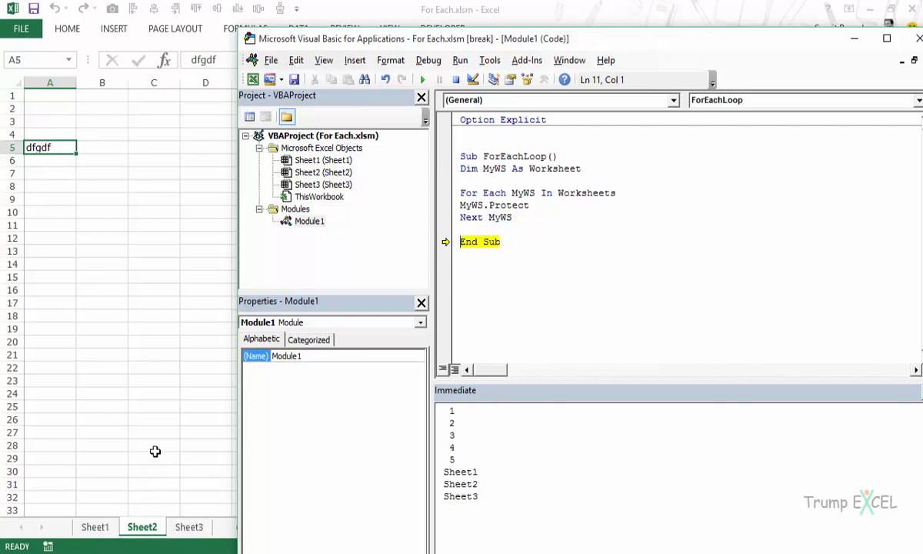
mouse_move(550, 262)
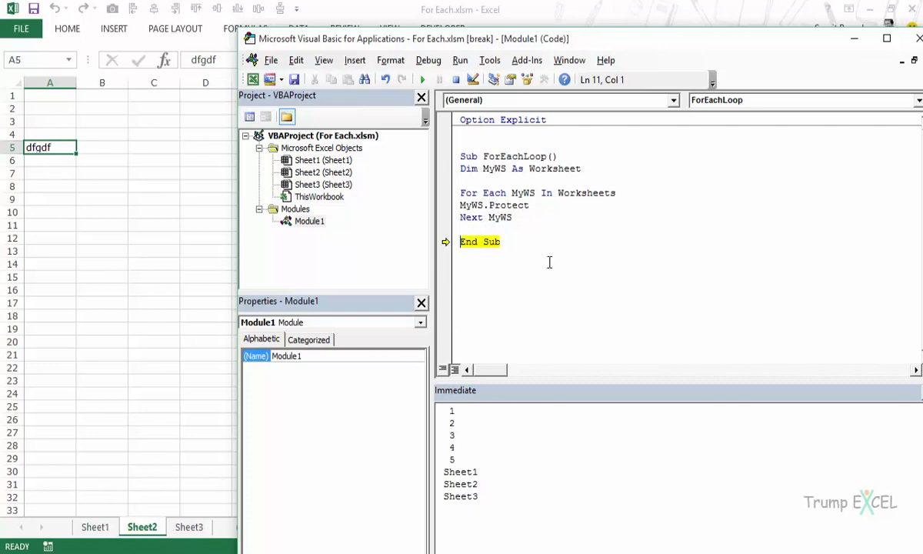